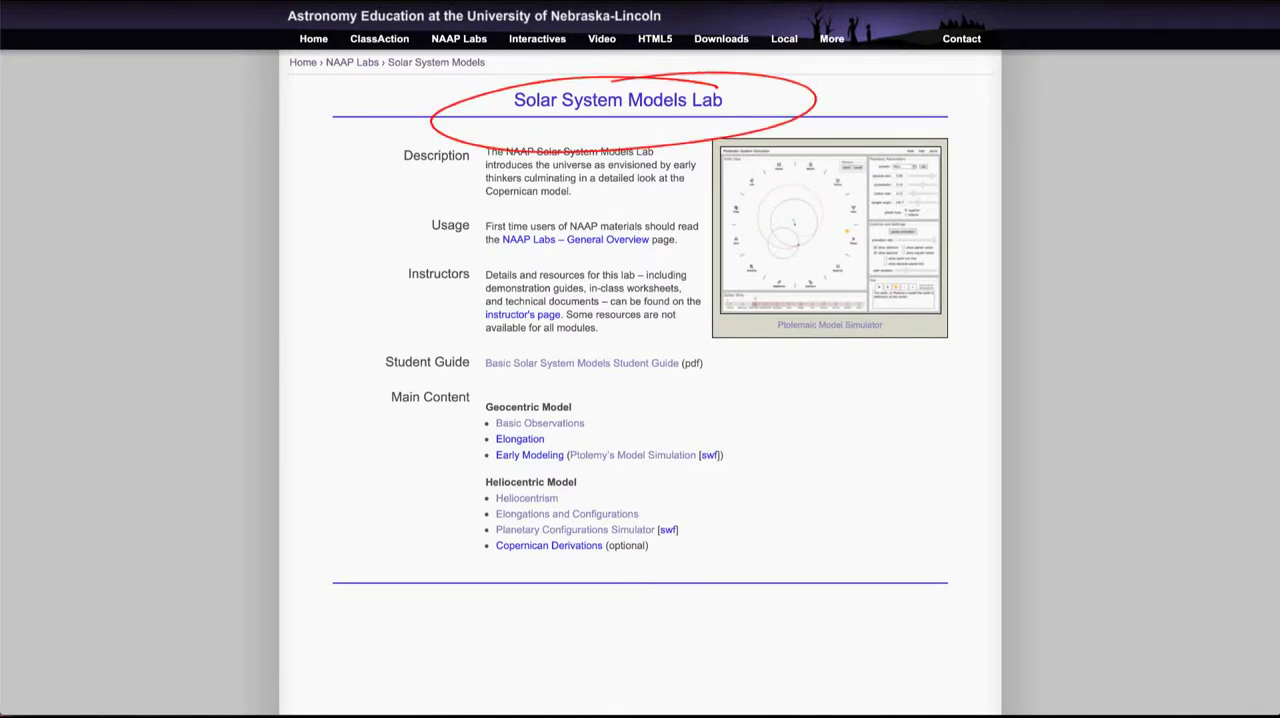
mouse_move(586, 412)
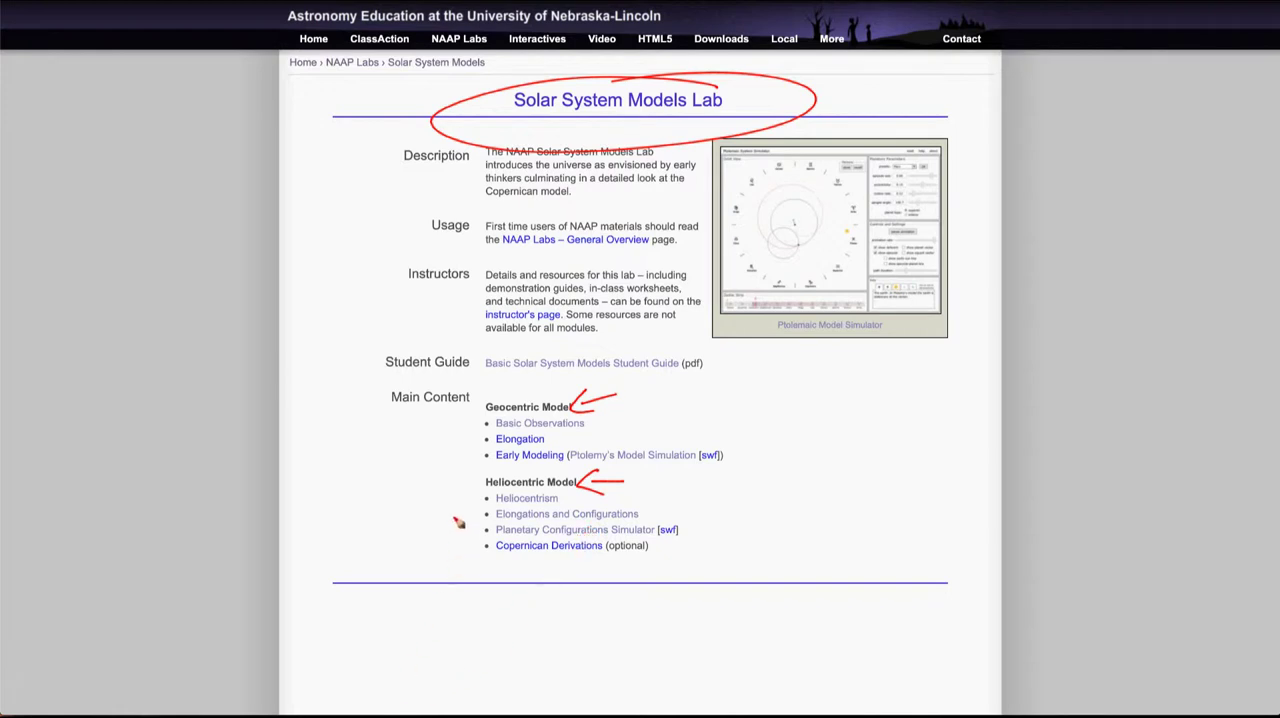
Step: Launch the Planetary Configurations Simulator from the lab page link
left_click_drag(470, 464, 500, 570)
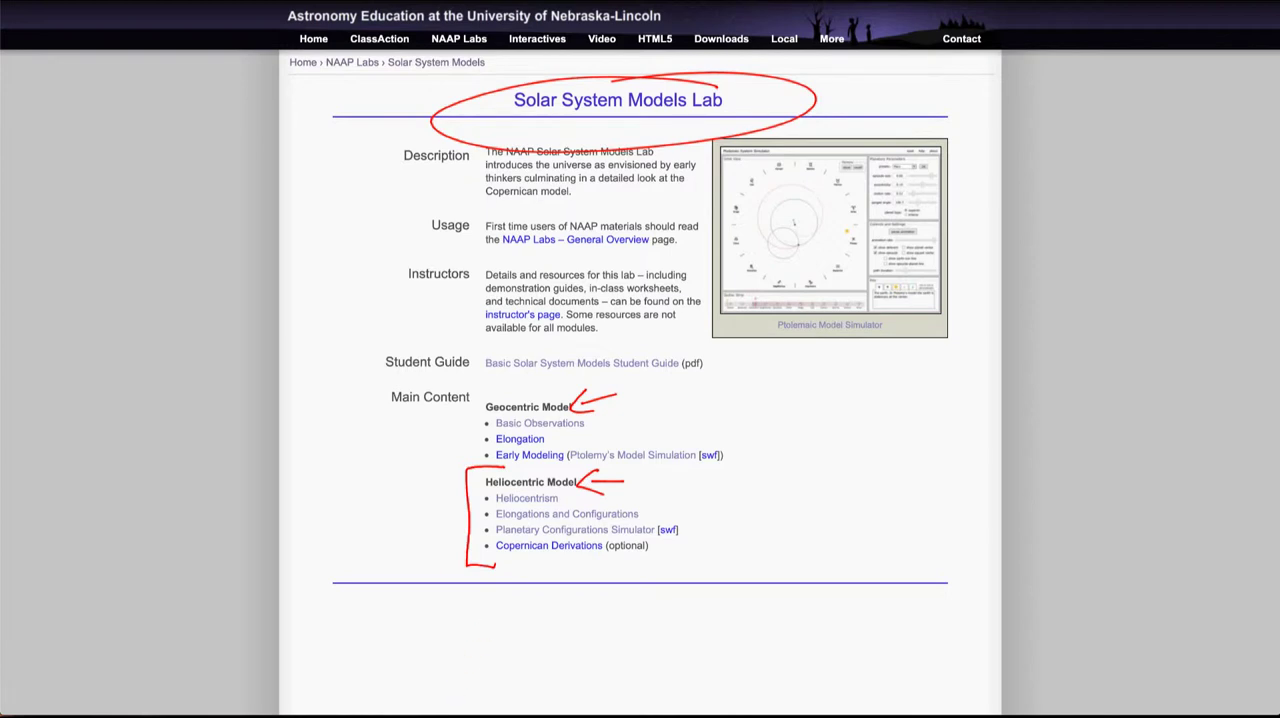
mouse_move(486, 426)
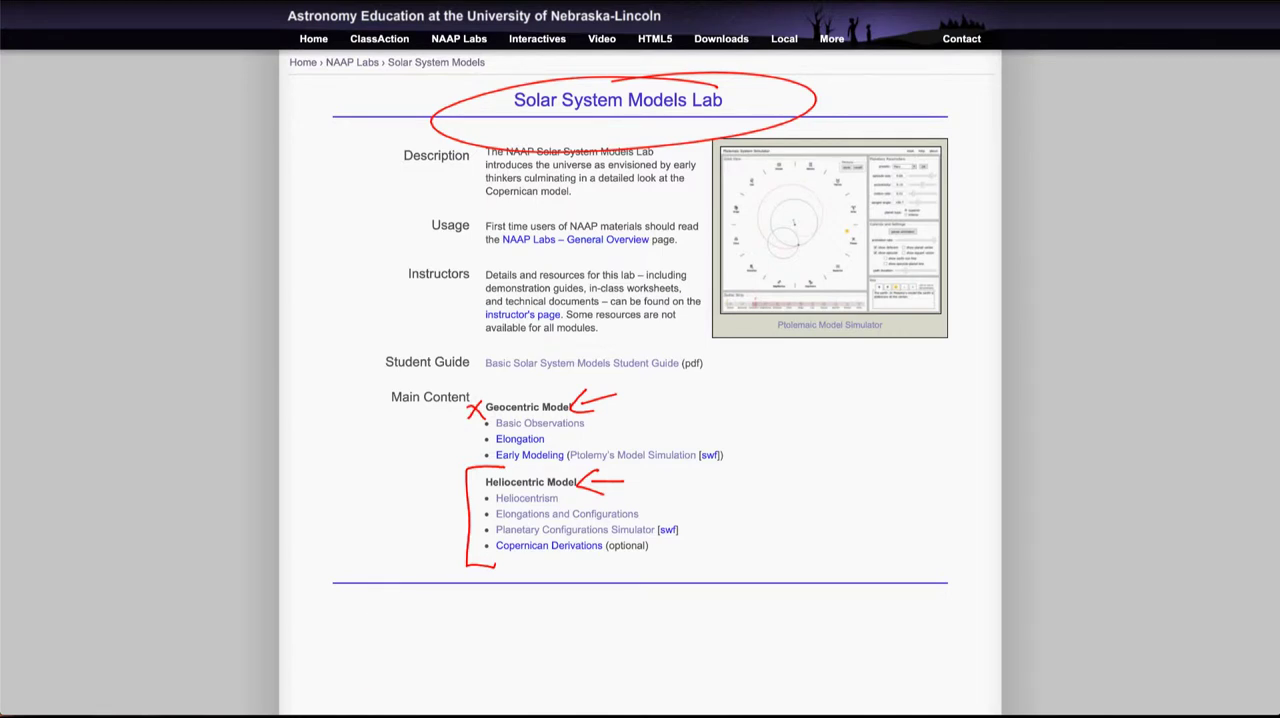
mouse_move(384, 704)
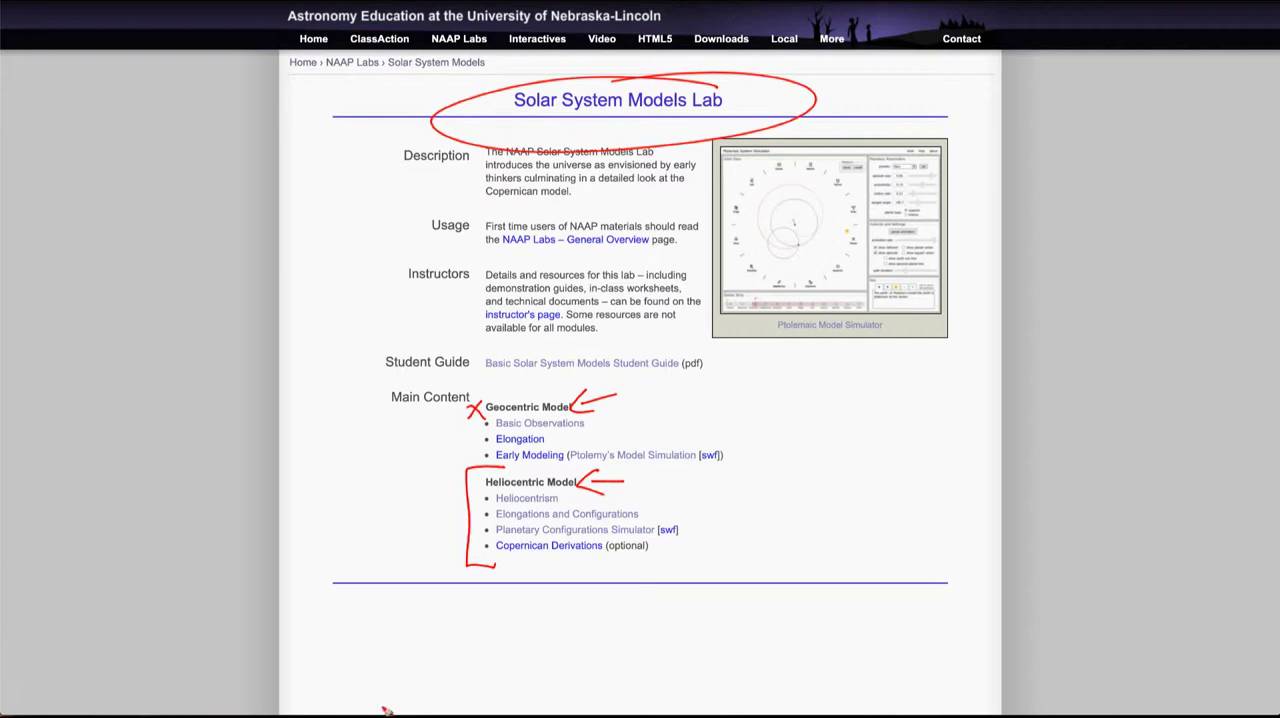
mouse_move(576, 506)
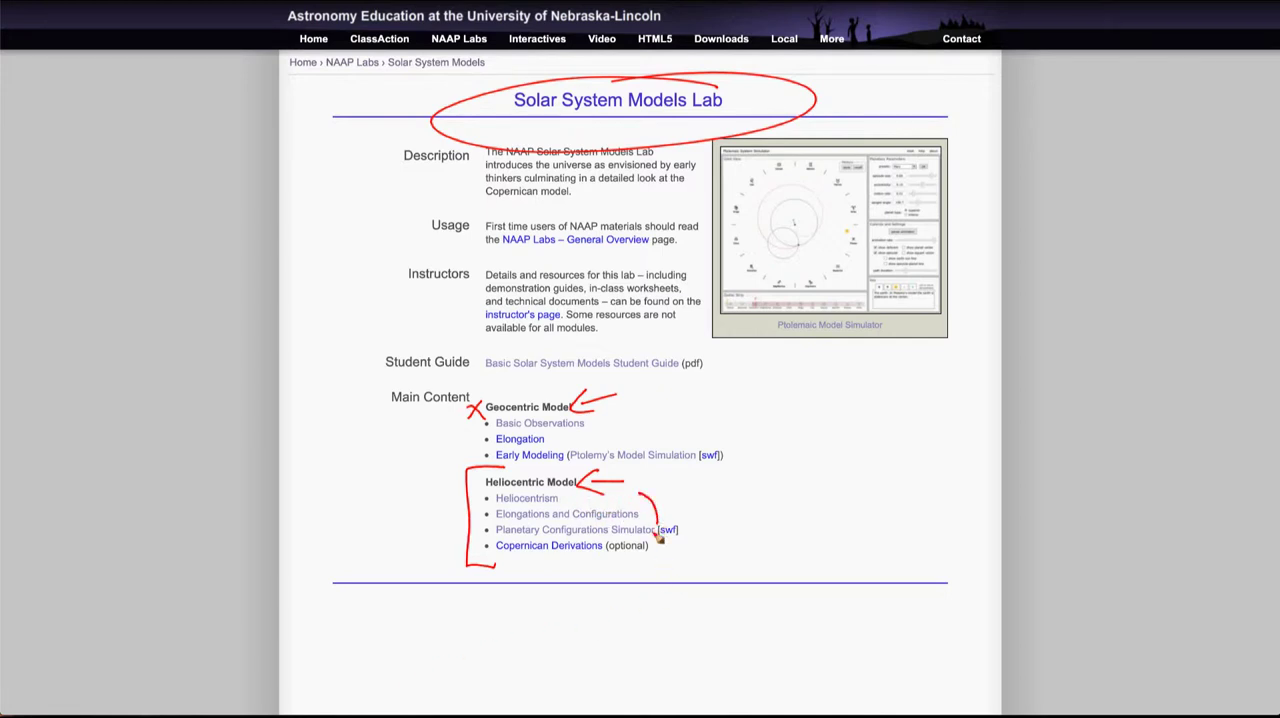
mouse_move(718, 526)
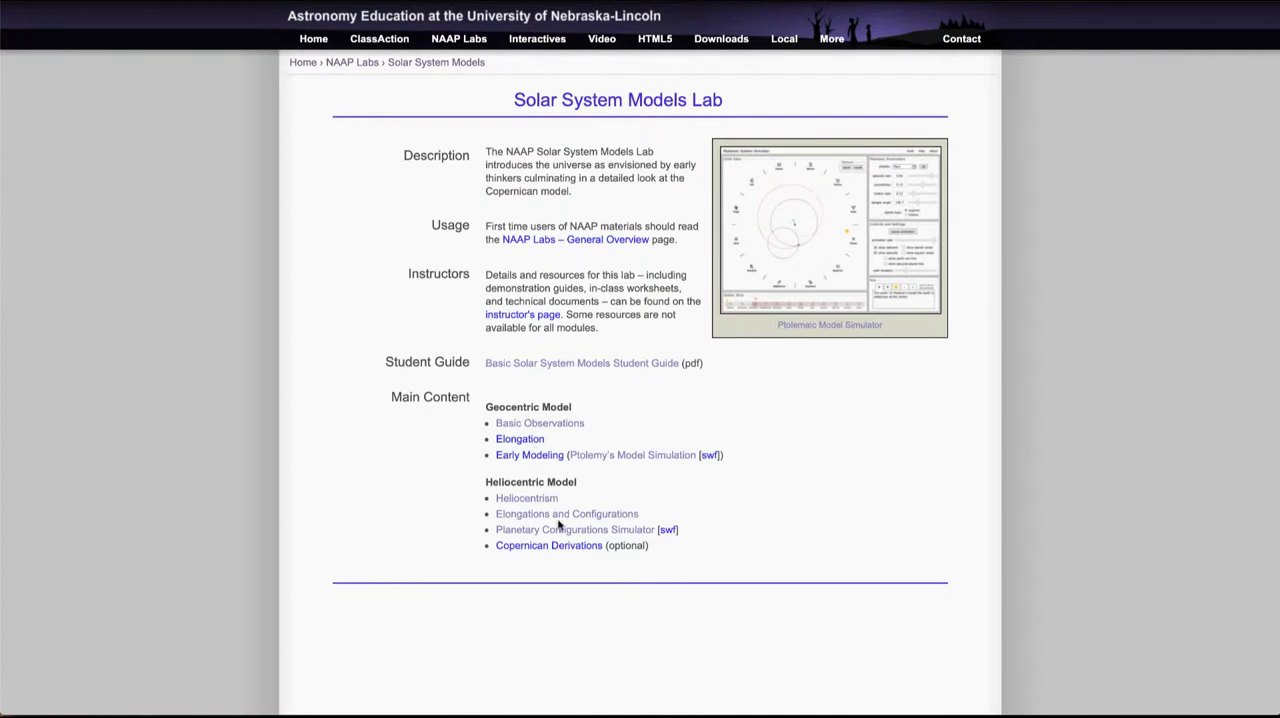
left_click(572, 530)
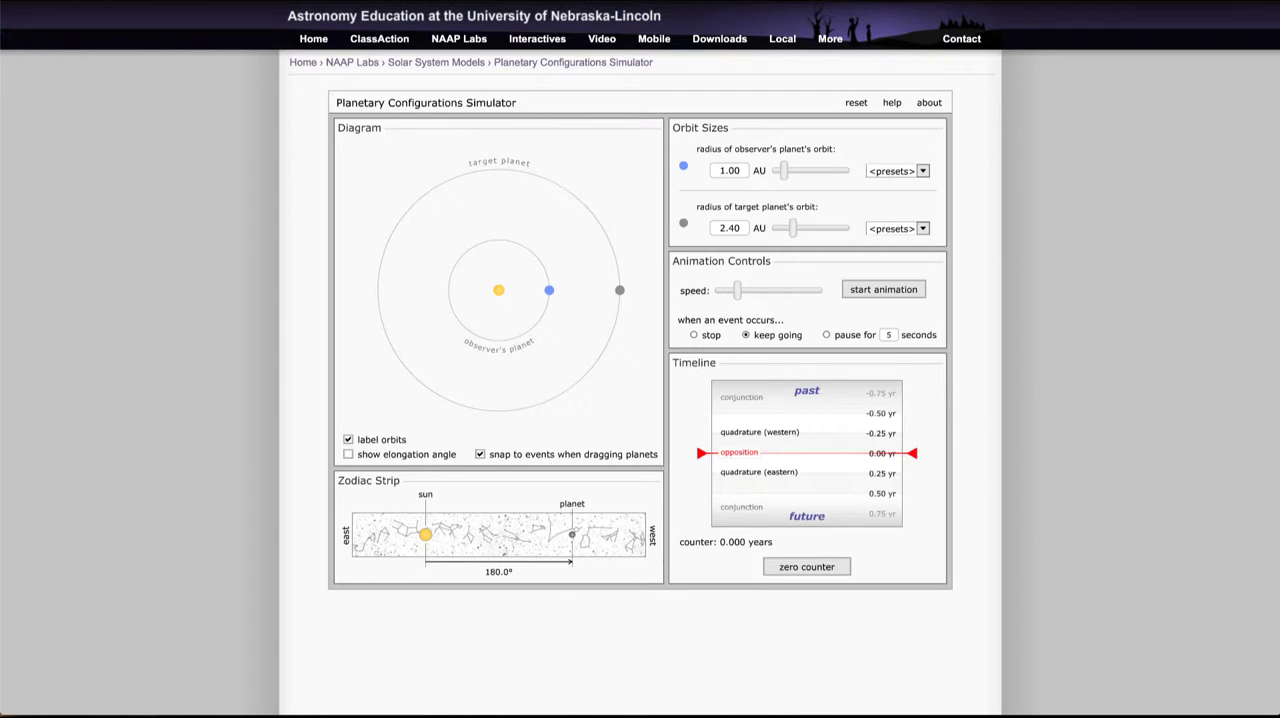
mouse_move(216, 308)
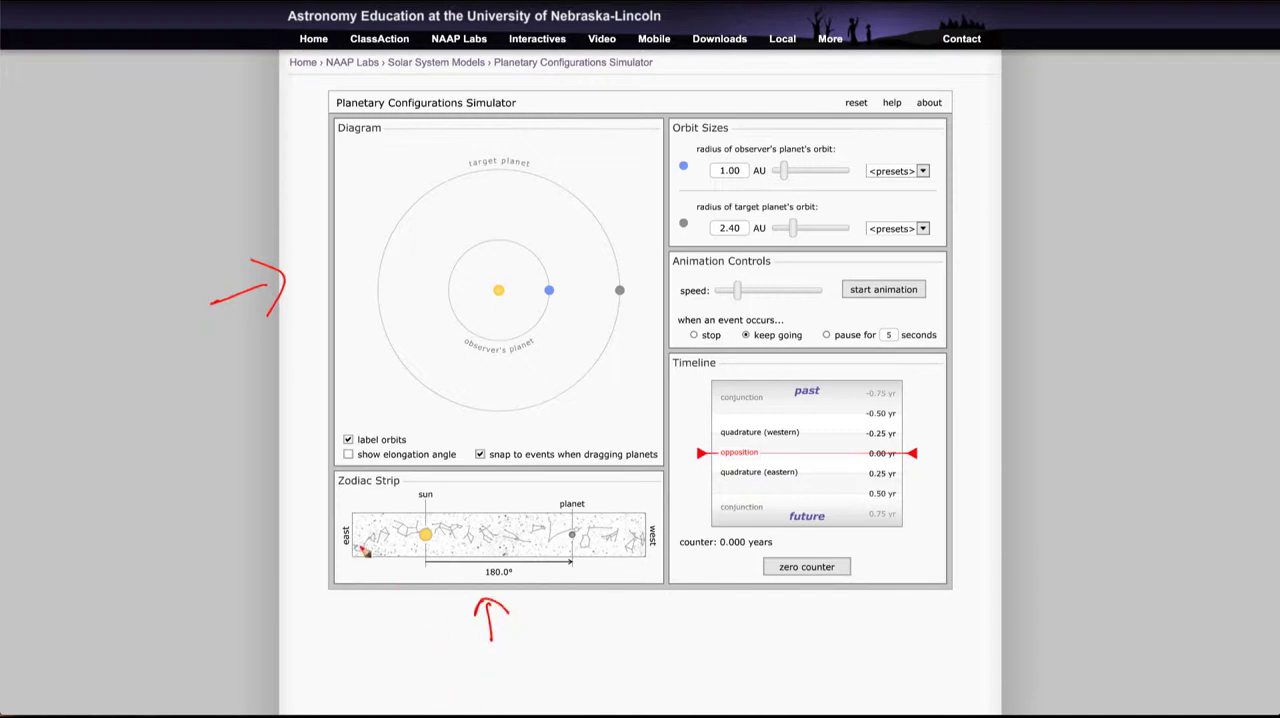
mouse_move(614, 568)
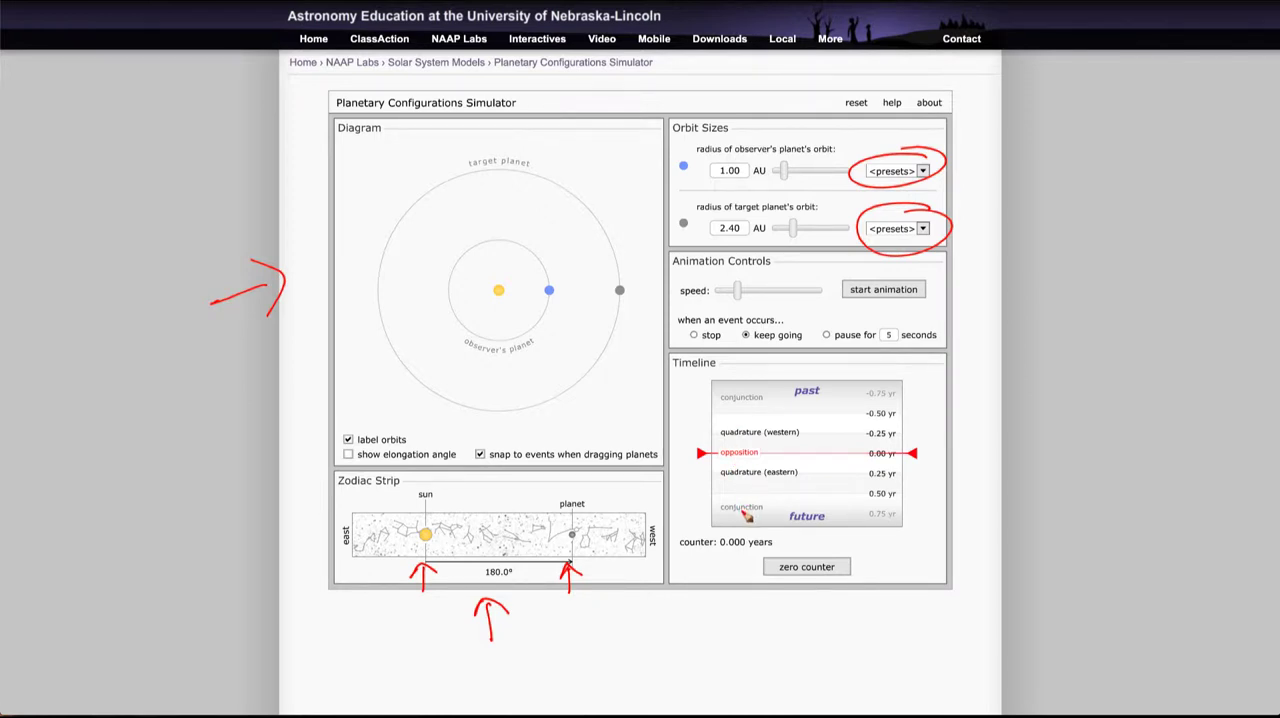
mouse_move(760, 488)
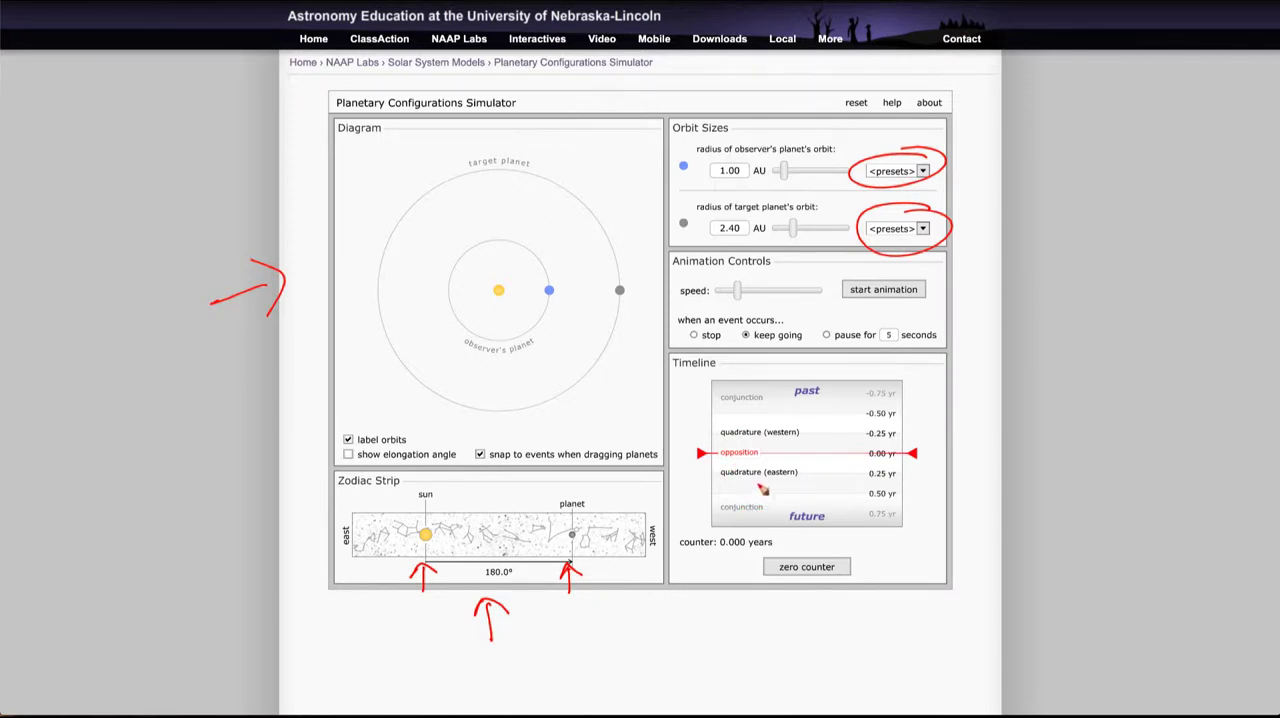
mouse_move(772, 438)
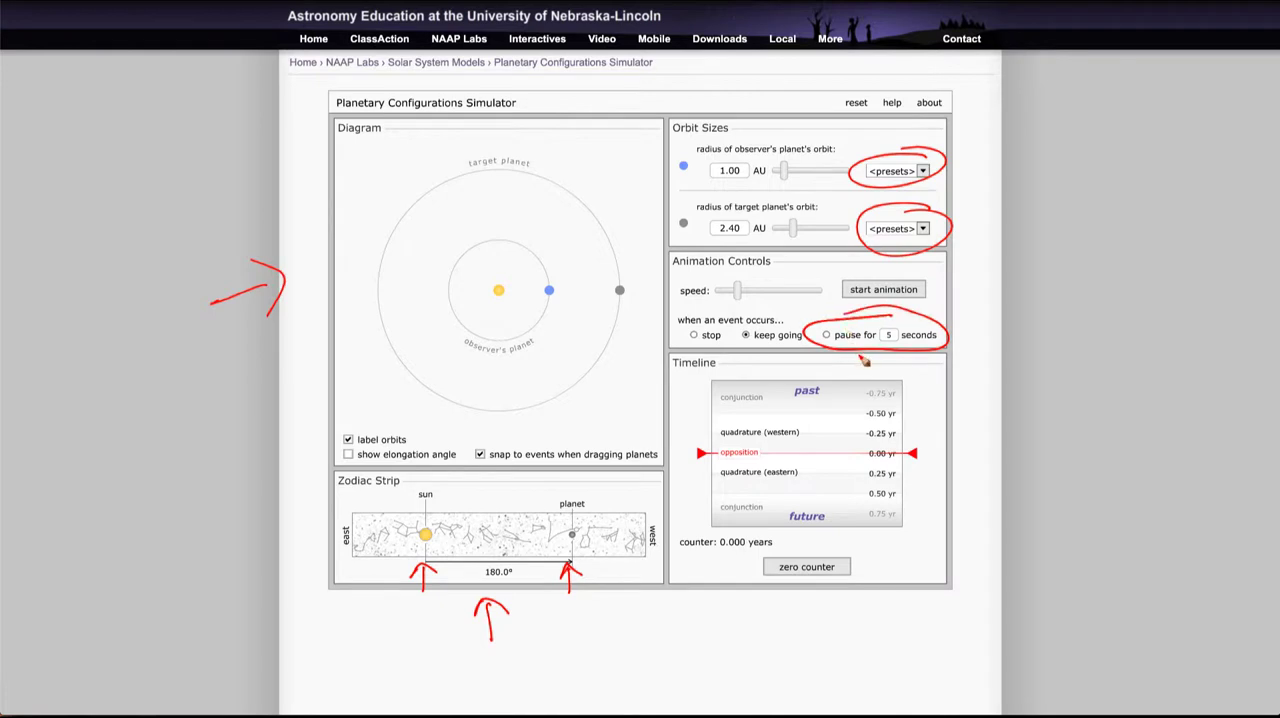
mouse_move(16, 472)
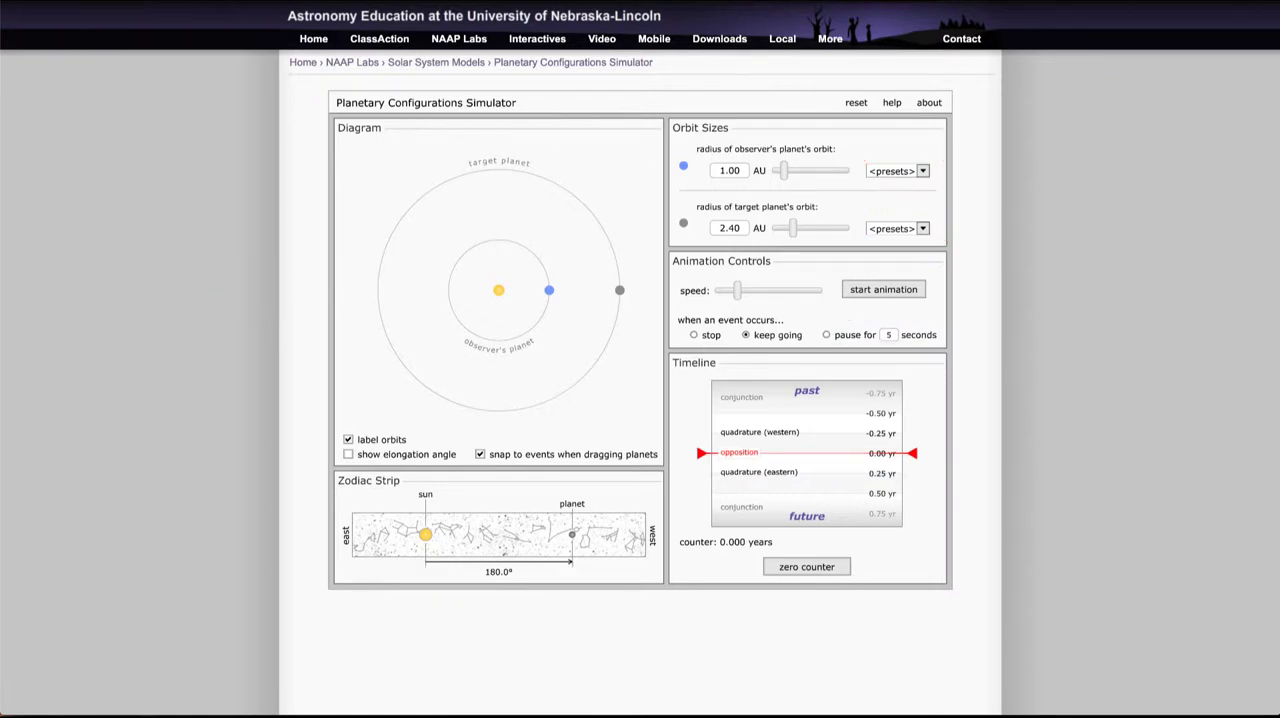
mouse_move(856, 76)
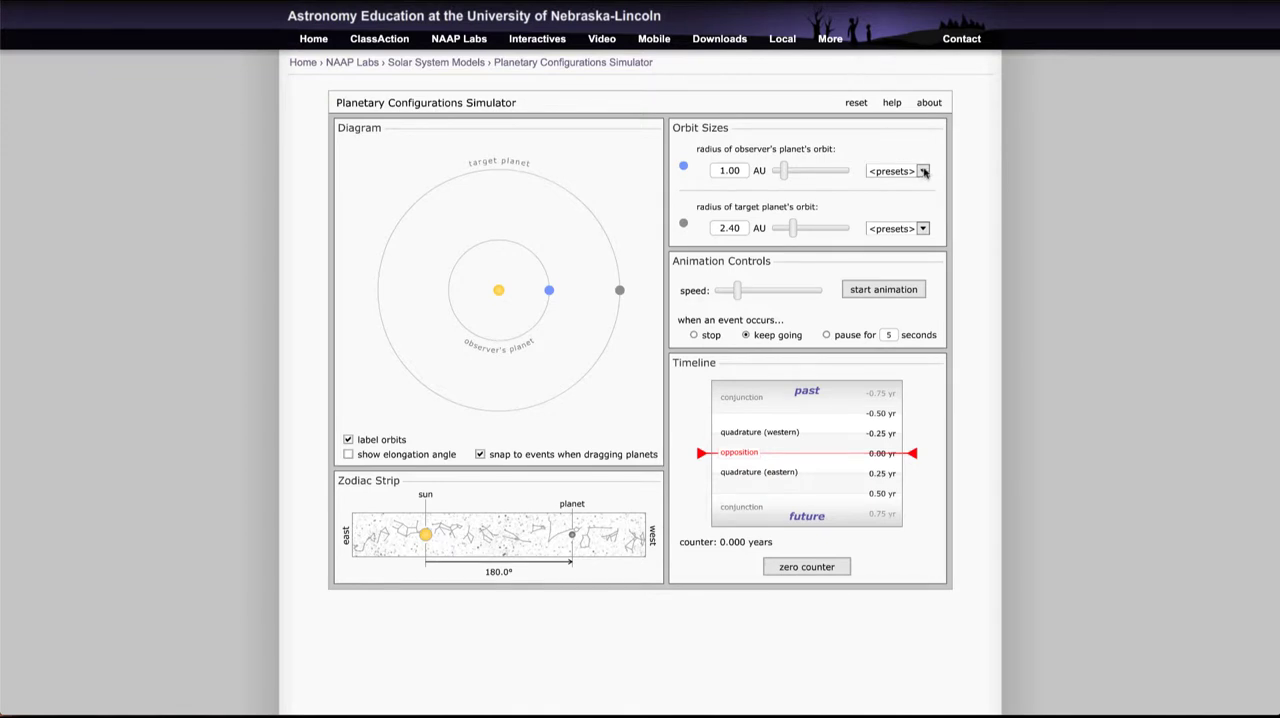
Step: Choose Earth as observer and Mars as target presets, pausing 2 seconds on each event
left_click(924, 170)
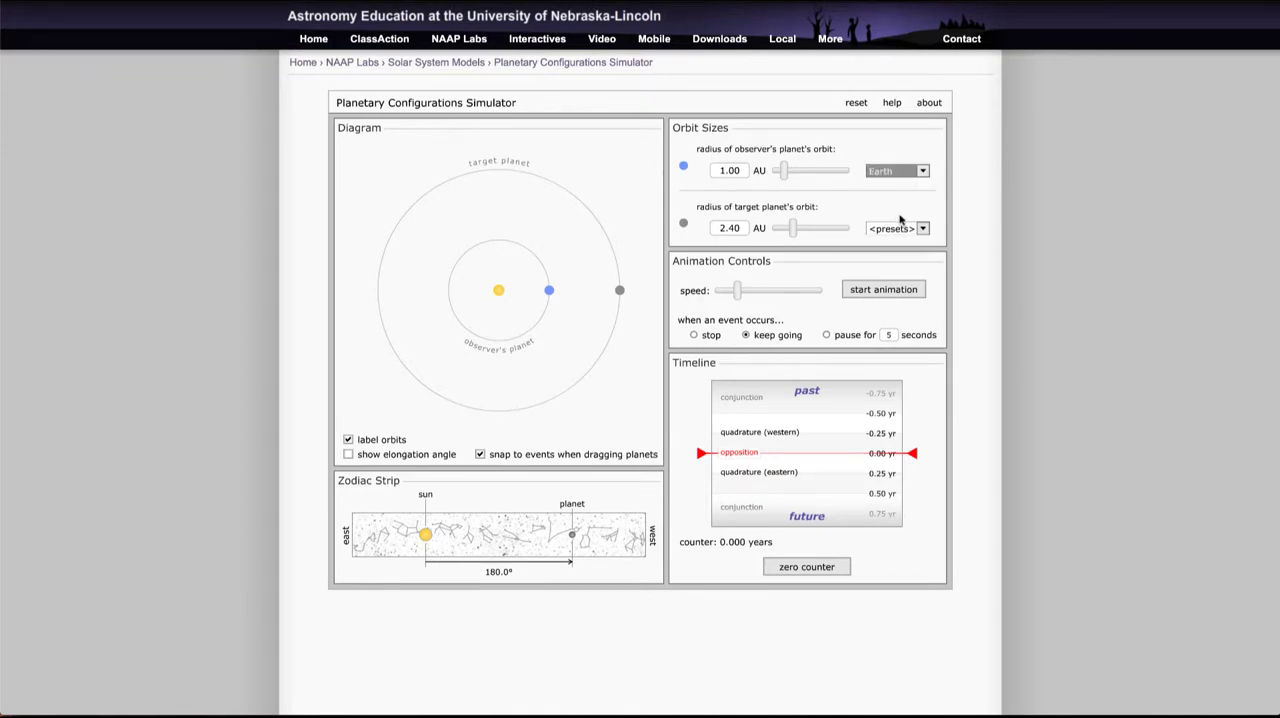
left_click(922, 228)
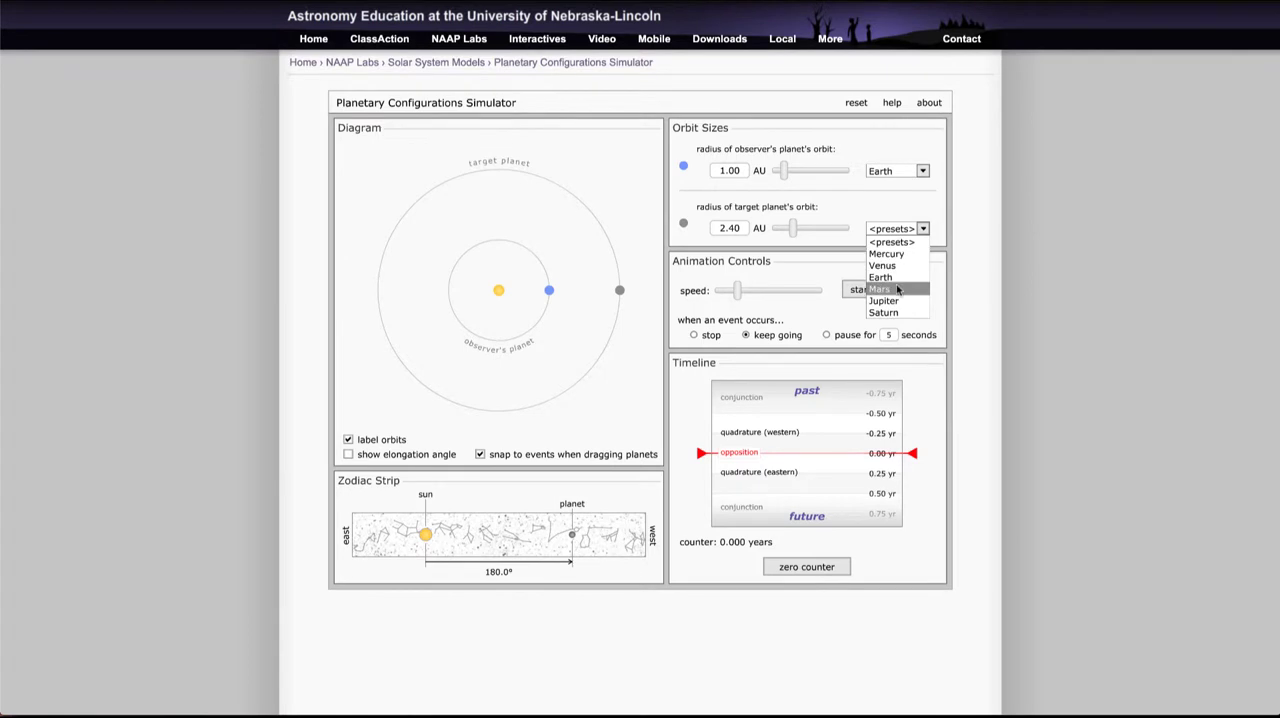
left_click(880, 288)
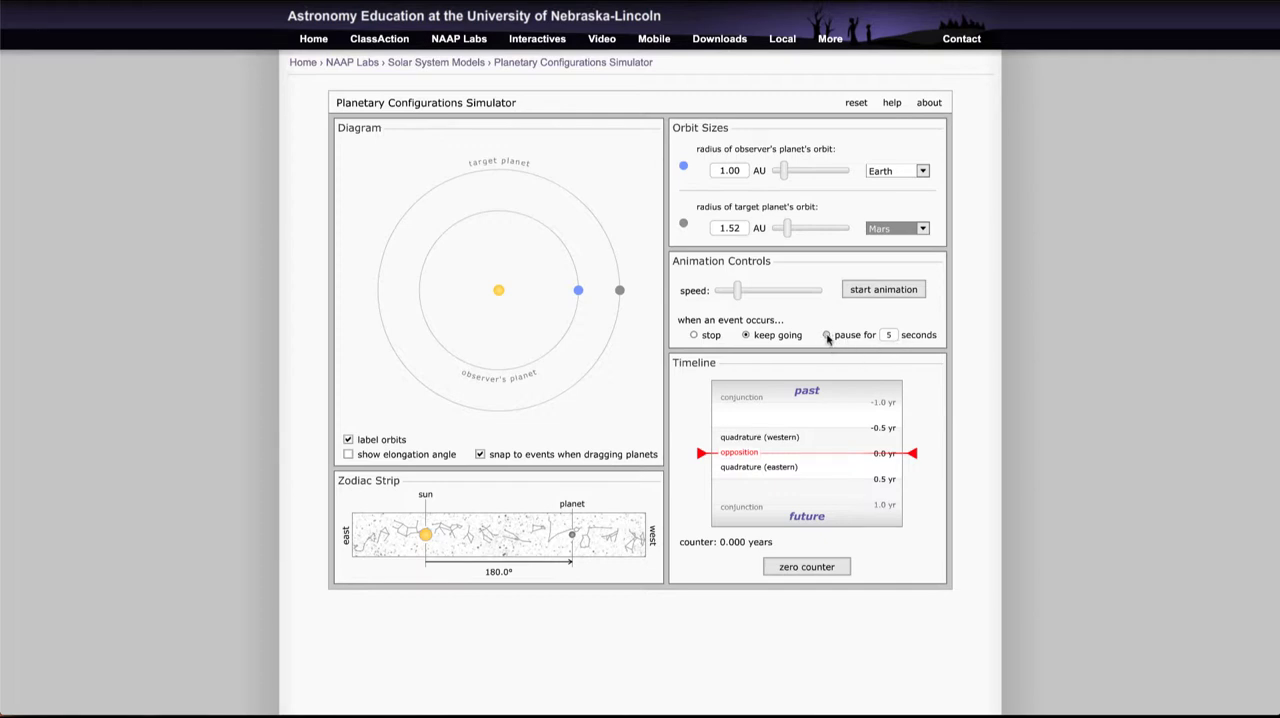
left_click(824, 334)
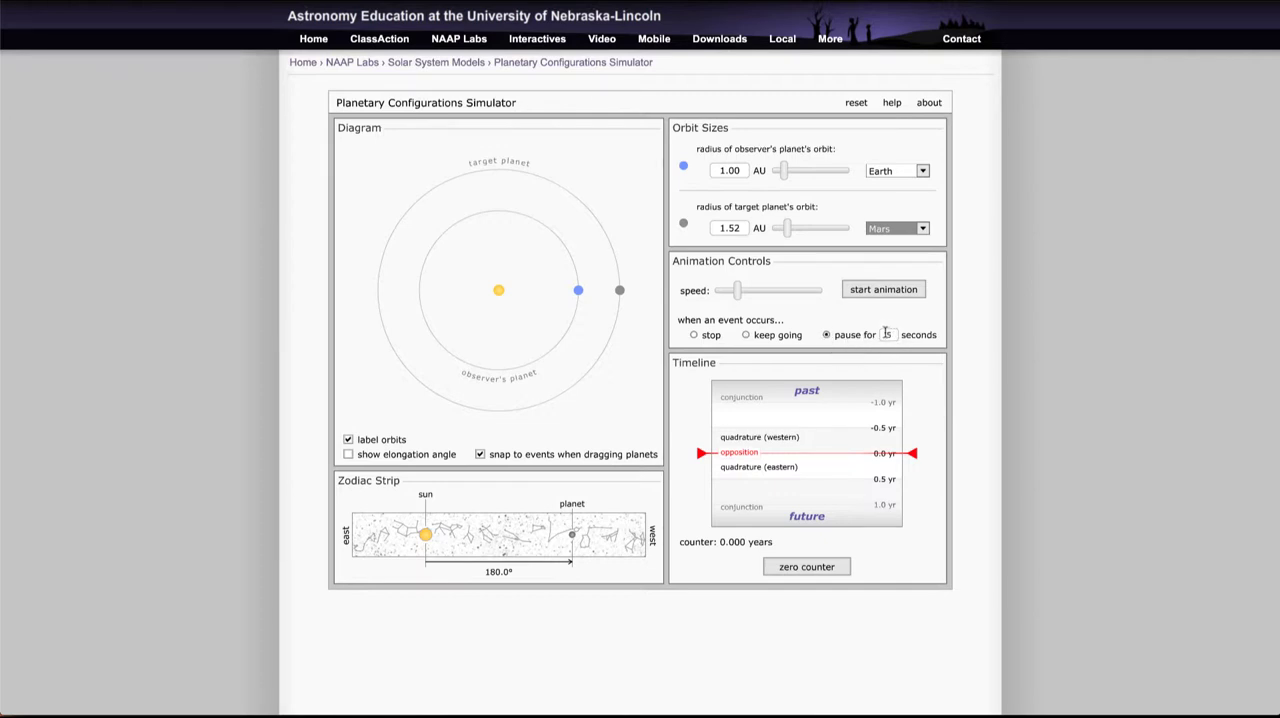
type("2")
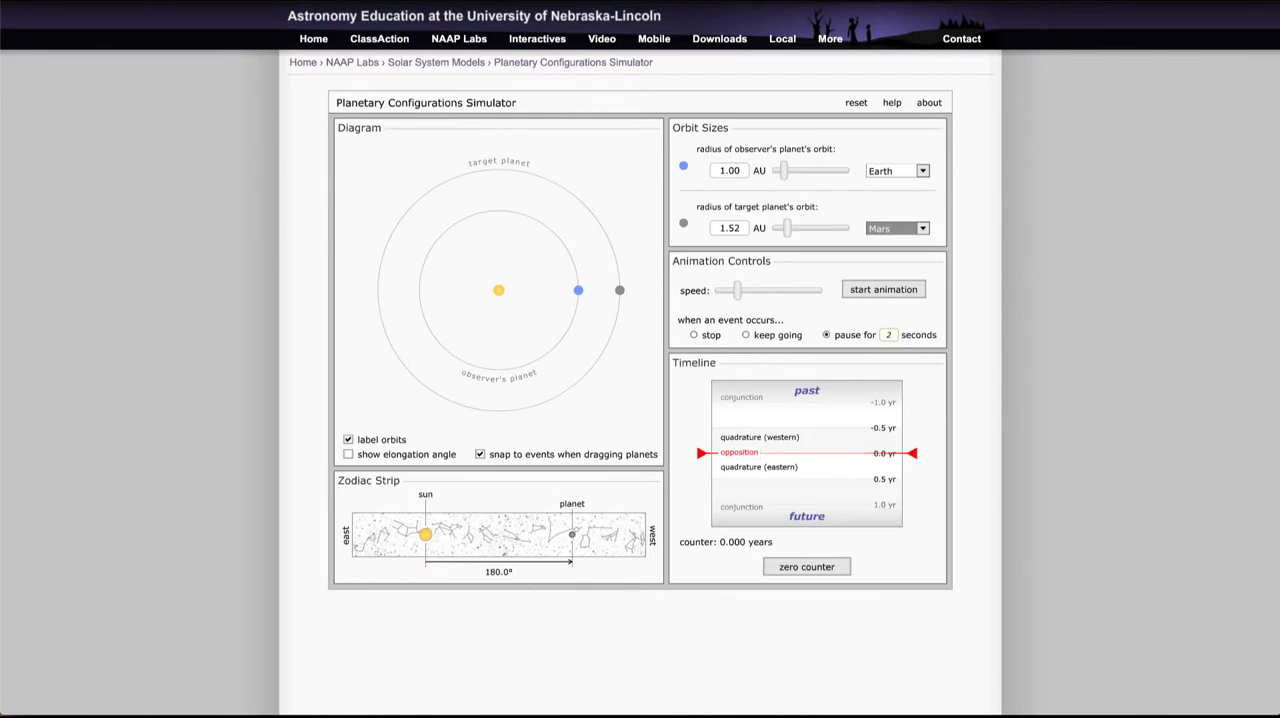
mouse_move(532, 292)
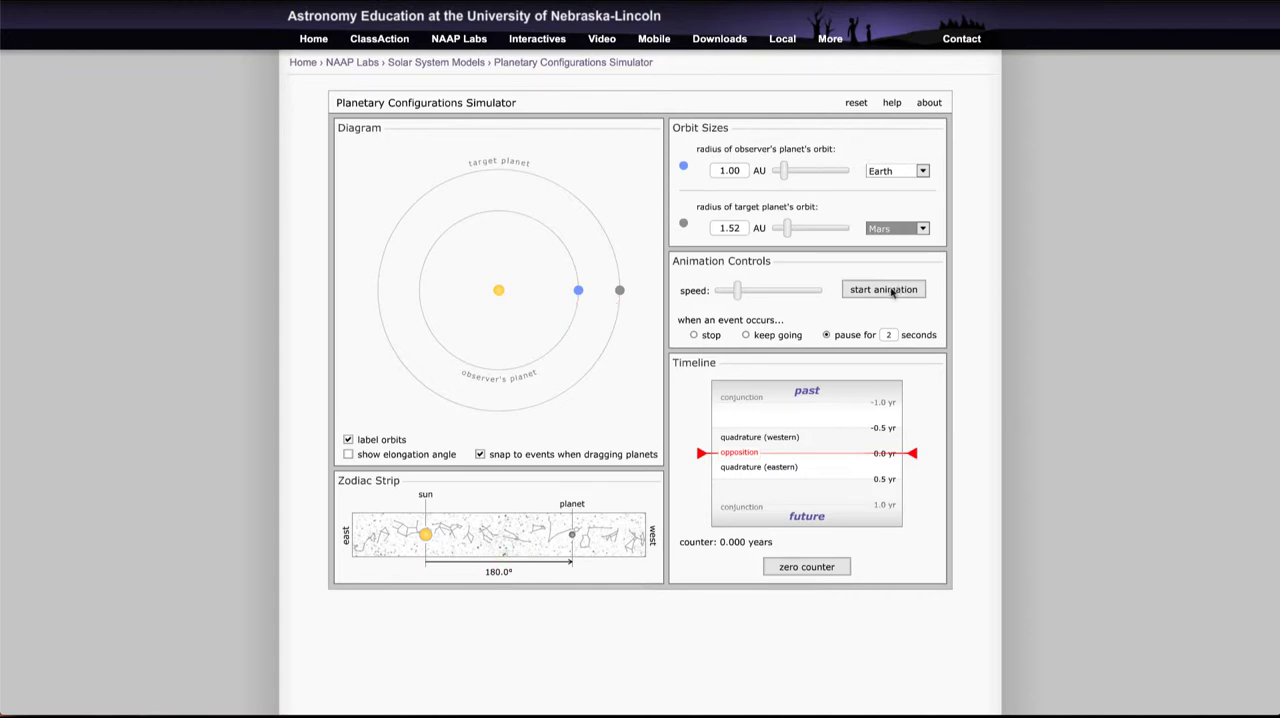
Step: Animate Mars past eastern quadrature (90.0° E) to conjunction, counter at 1.072 years
left_click(884, 288)
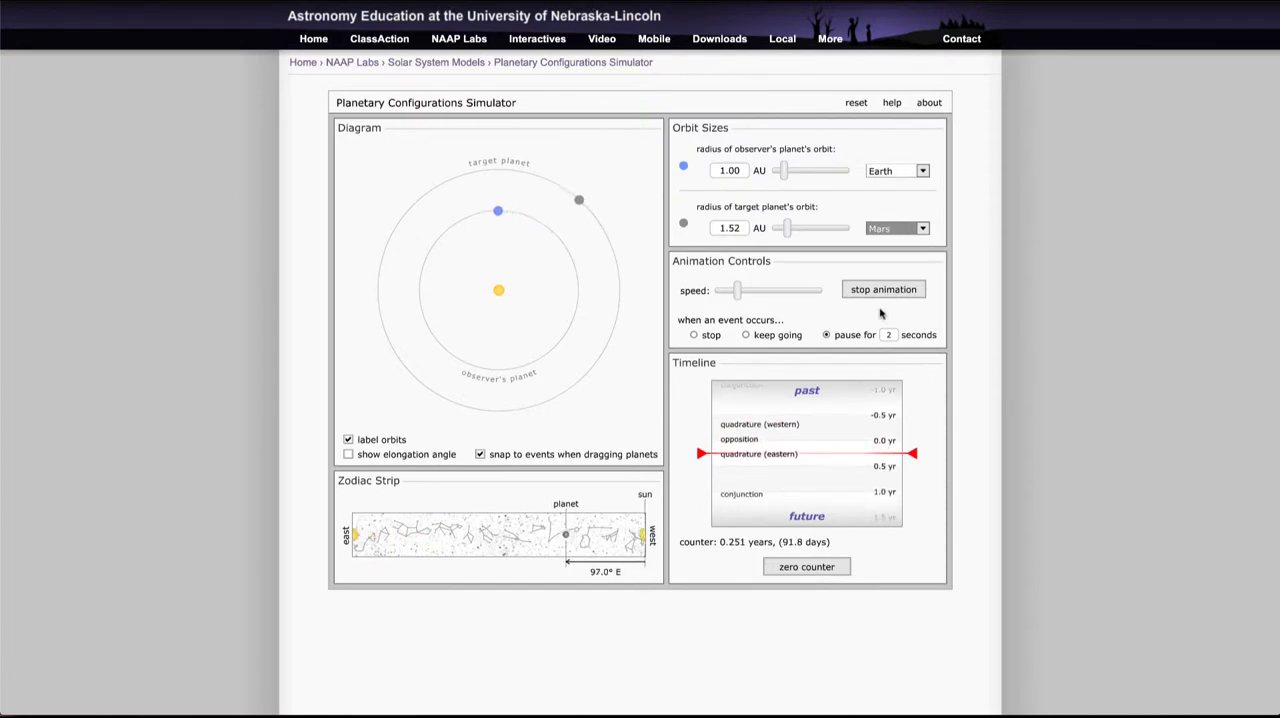
left_click(884, 288)
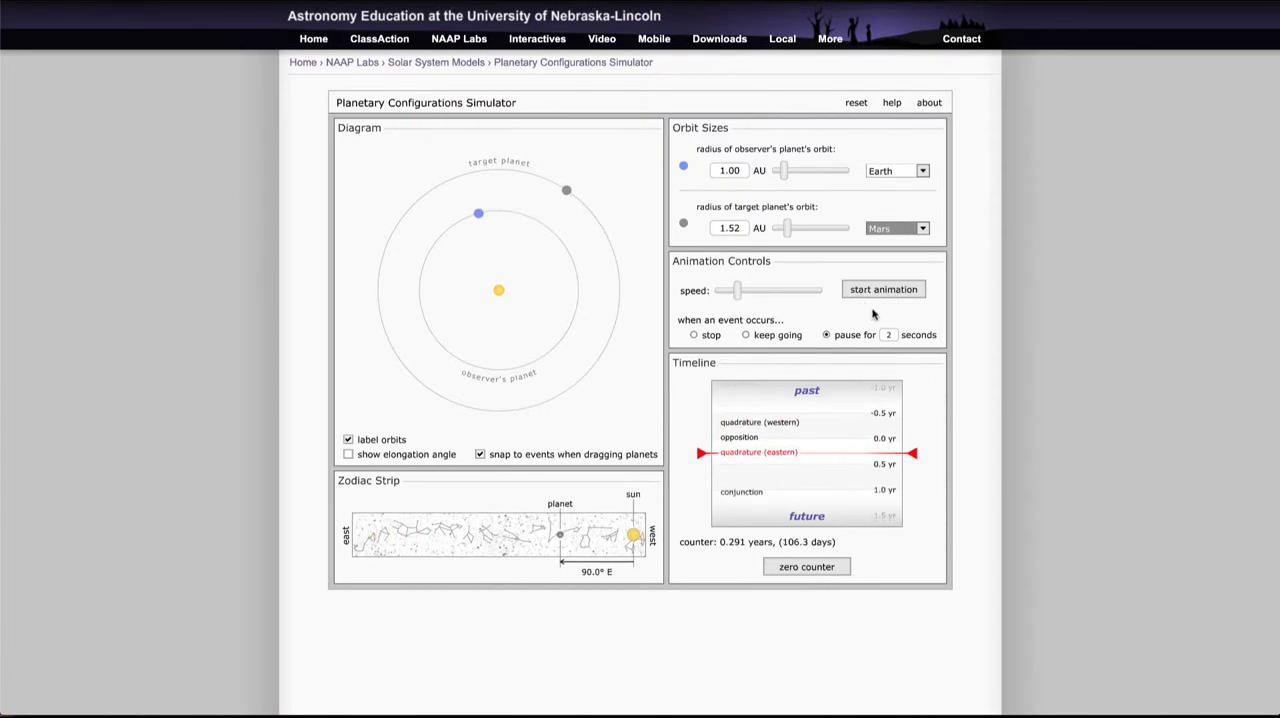
mouse_move(156, 244)
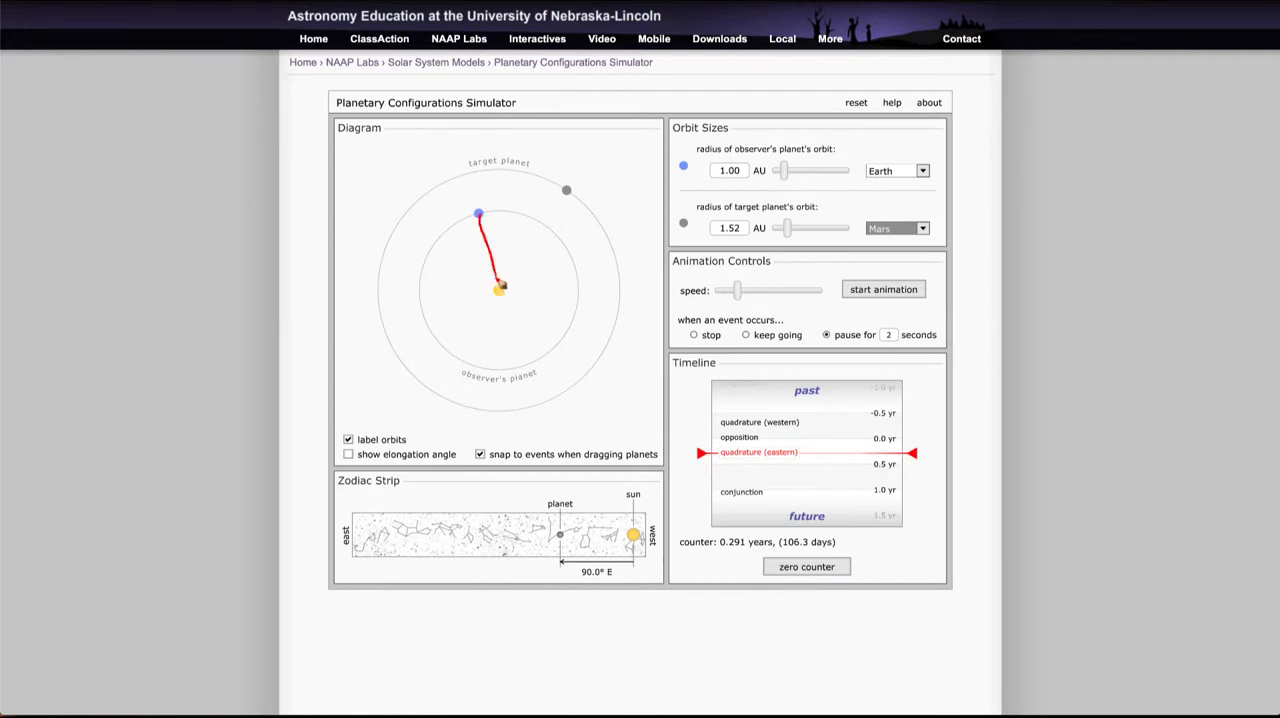
left_click_drag(476, 214, 522, 210)
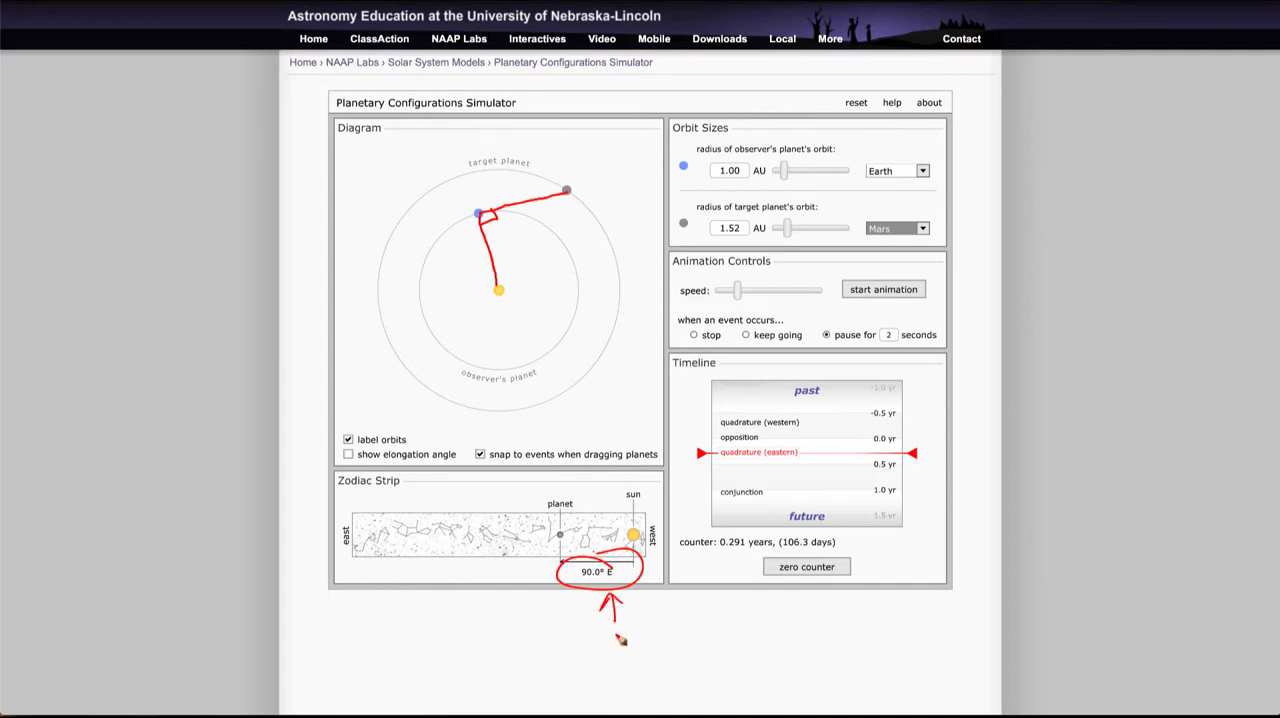
mouse_move(796, 424)
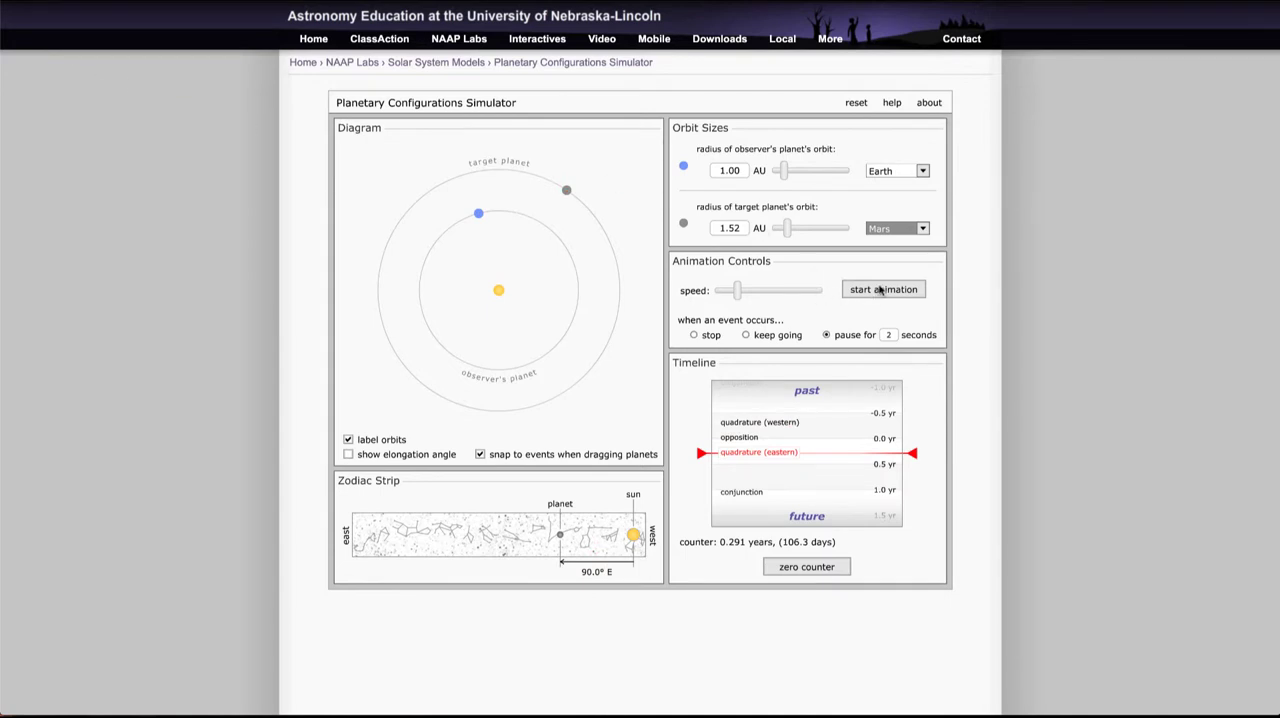
left_click(884, 288)
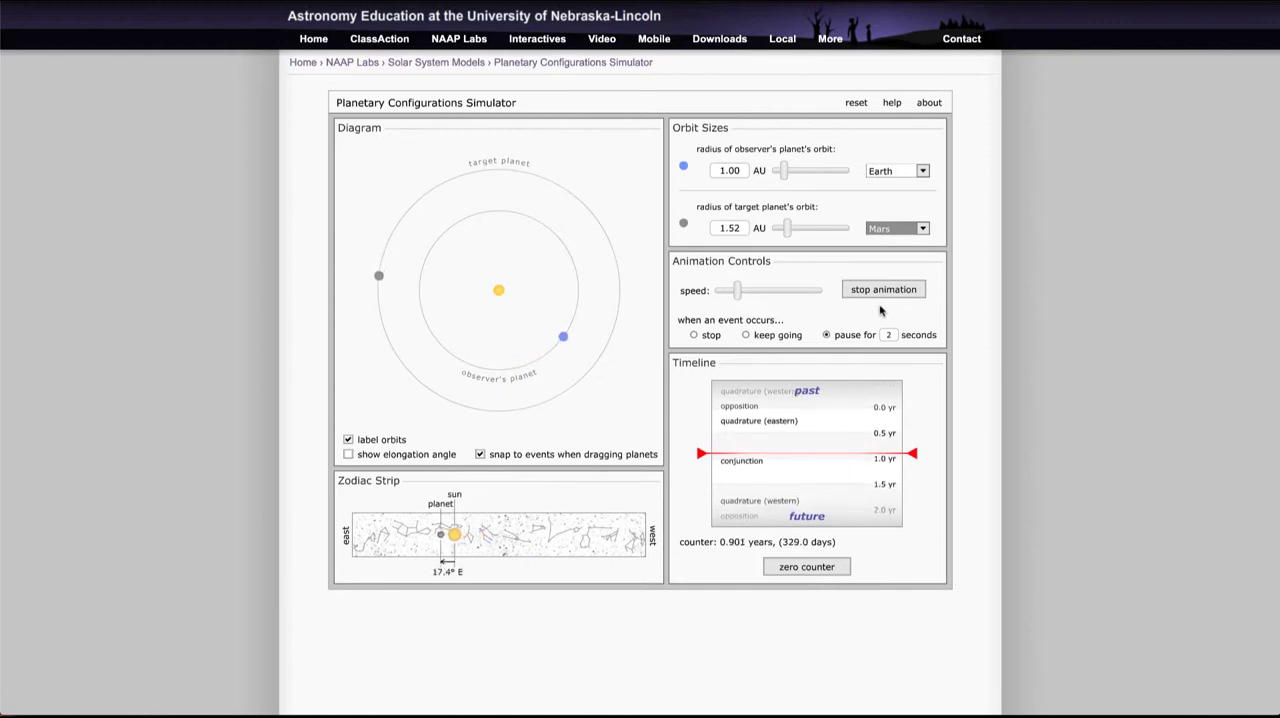
left_click(884, 288)
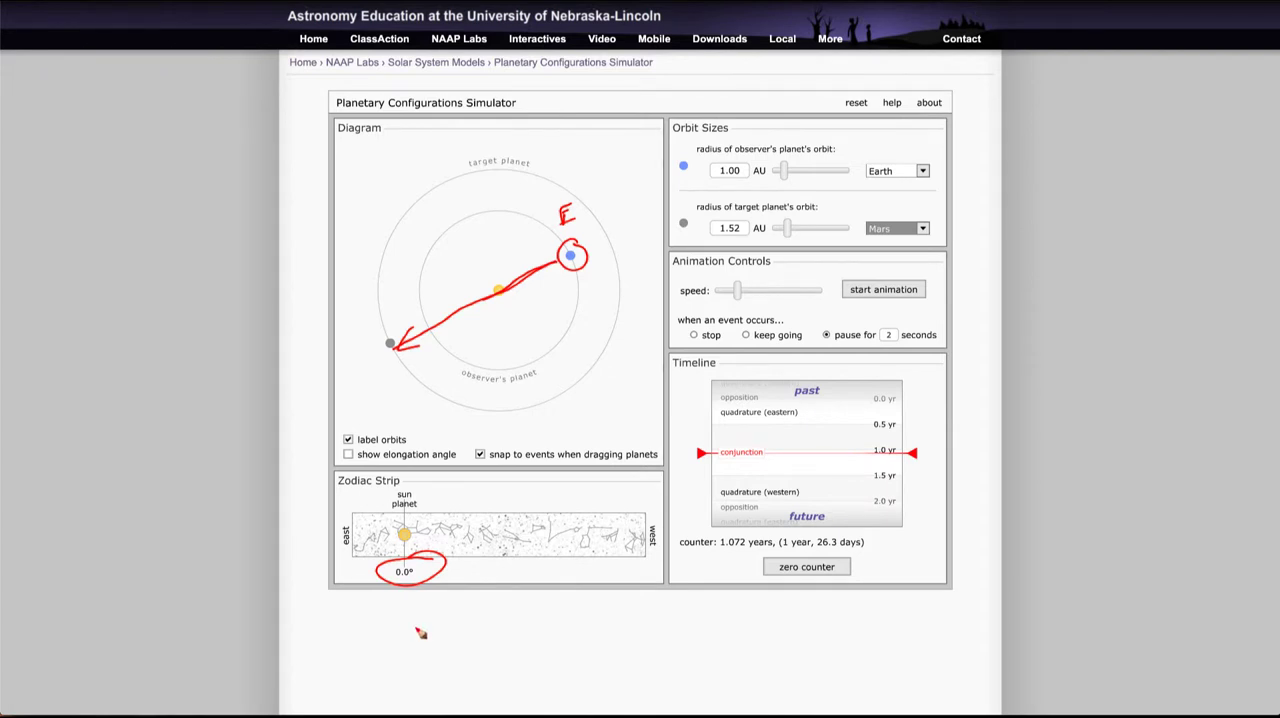
mouse_move(412, 620)
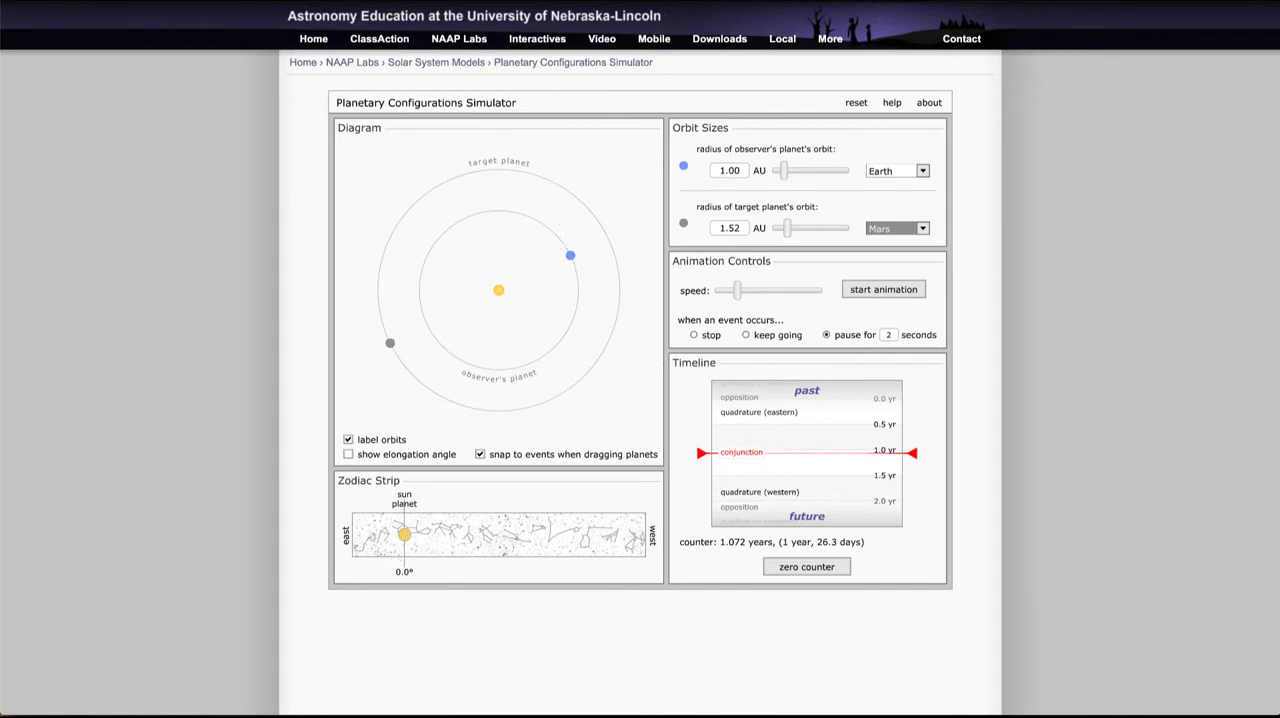
mouse_move(896, 132)
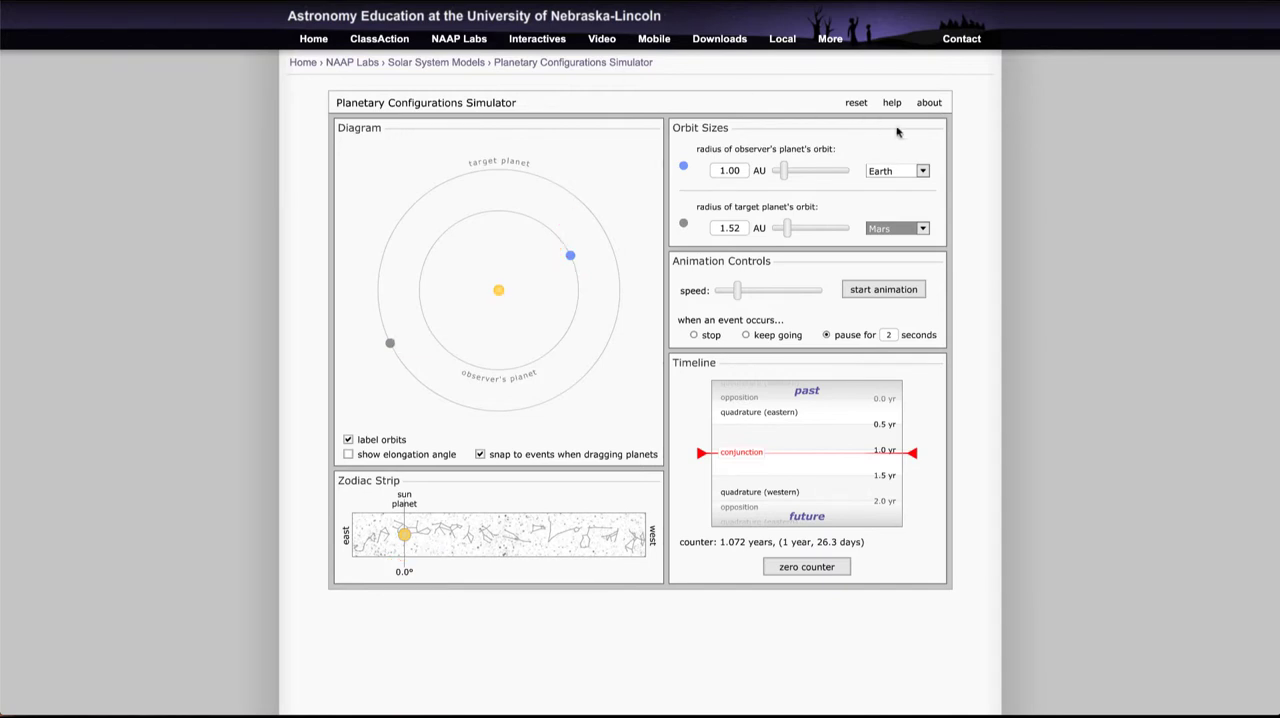
Step: Switch the target preset to Mercury at 0.39 AU, timeline at superior conjunction
left_click(920, 228)
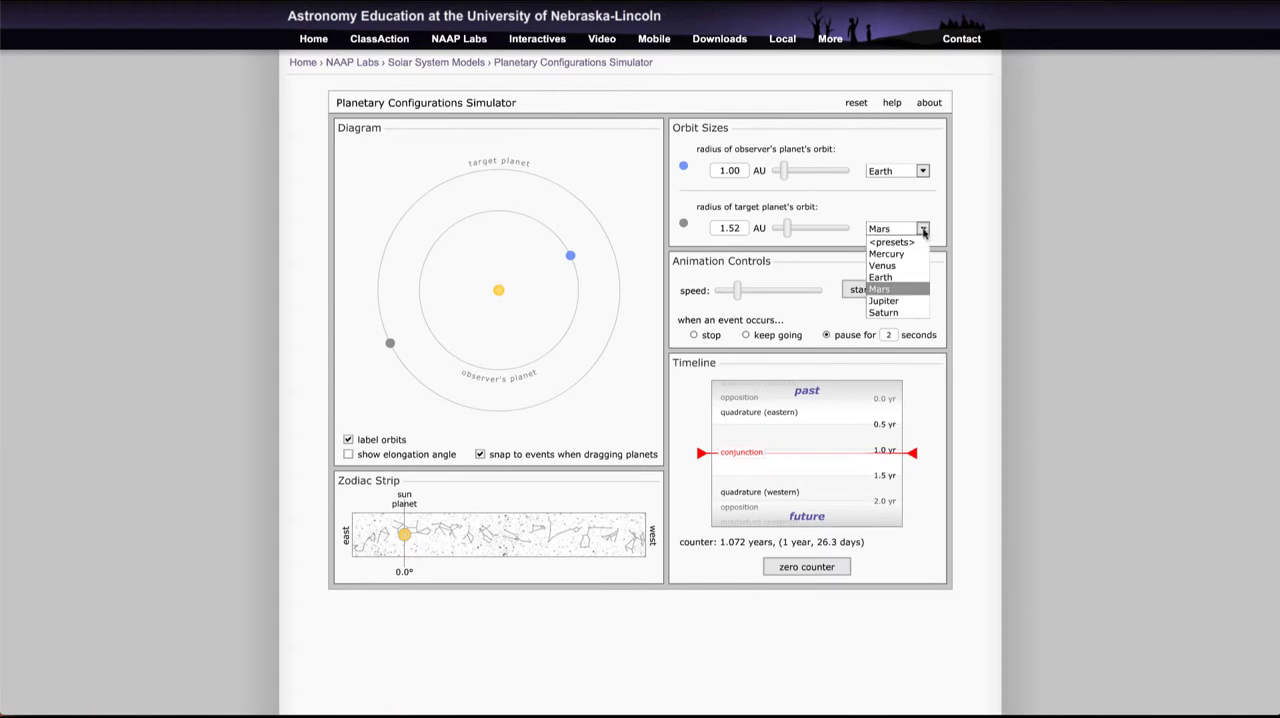
left_click(886, 252)
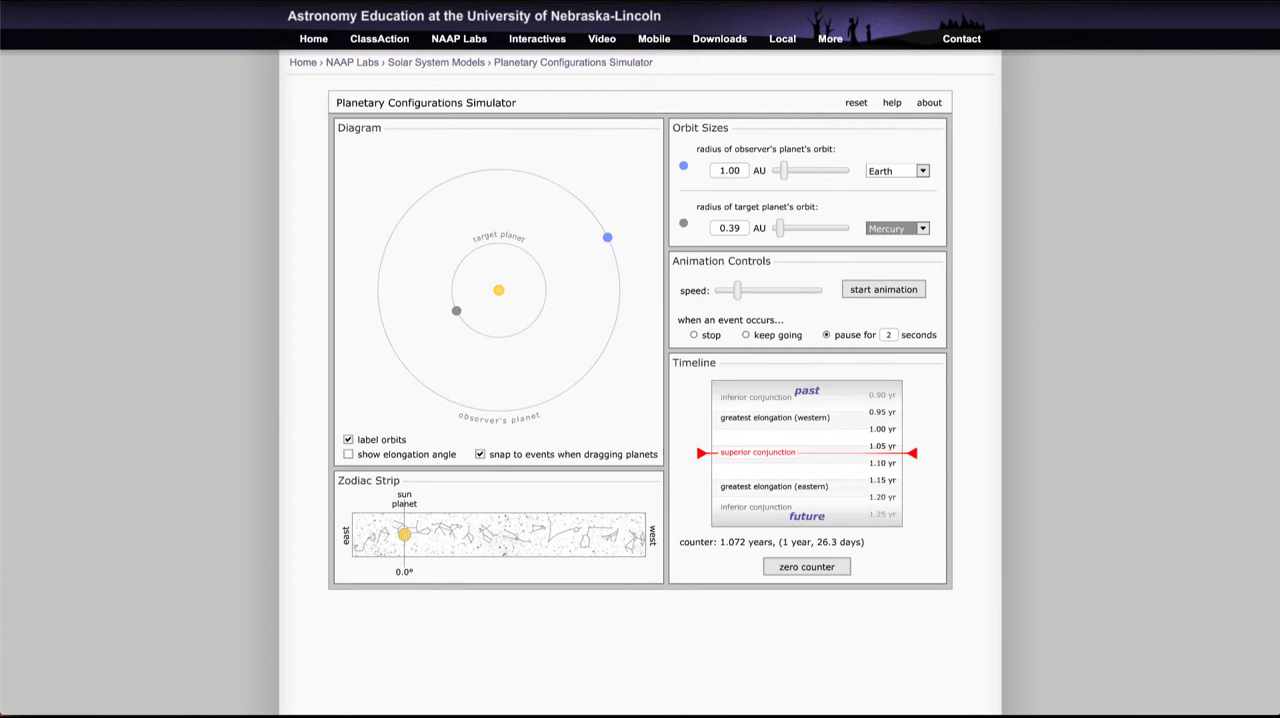
mouse_move(768, 444)
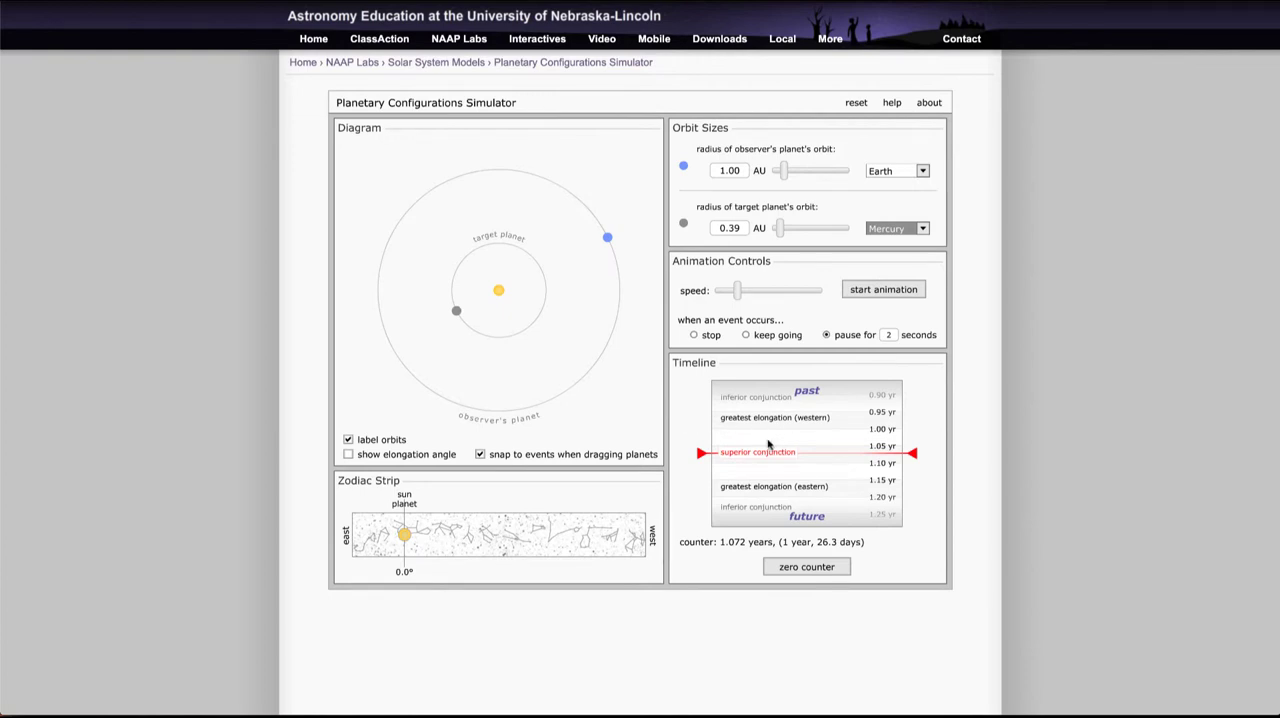
mouse_move(768, 446)
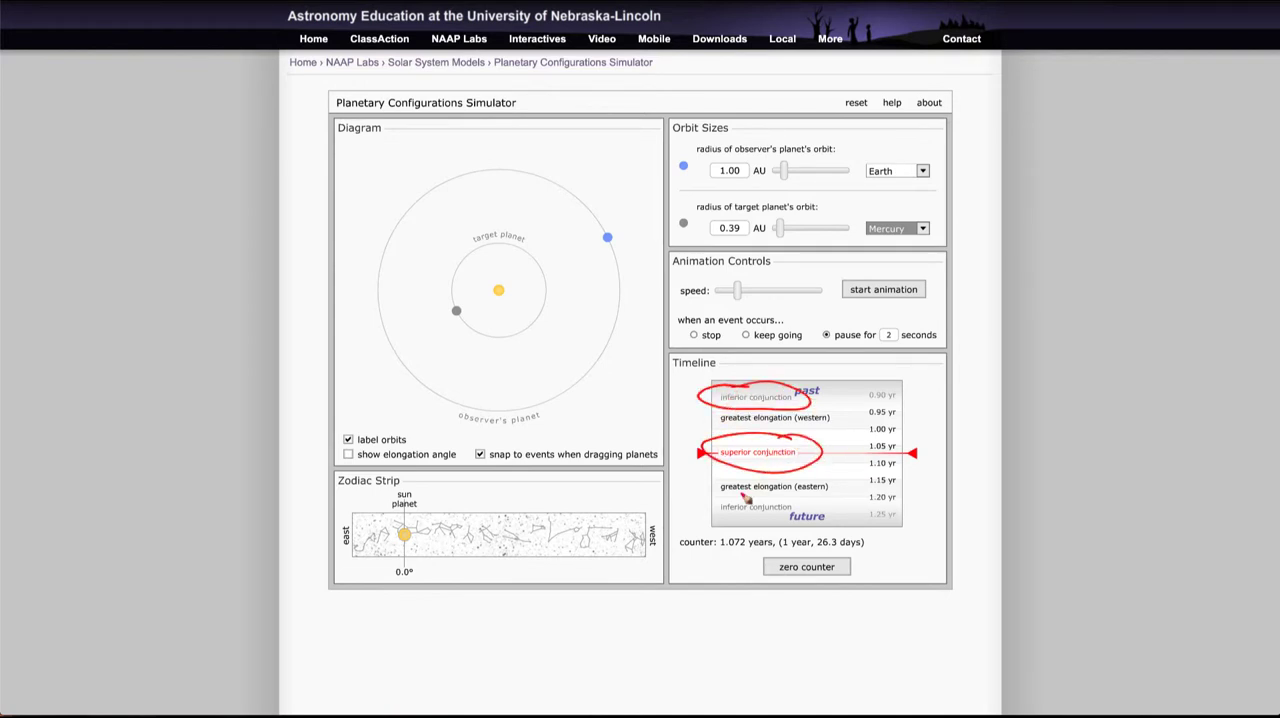
mouse_move(762, 484)
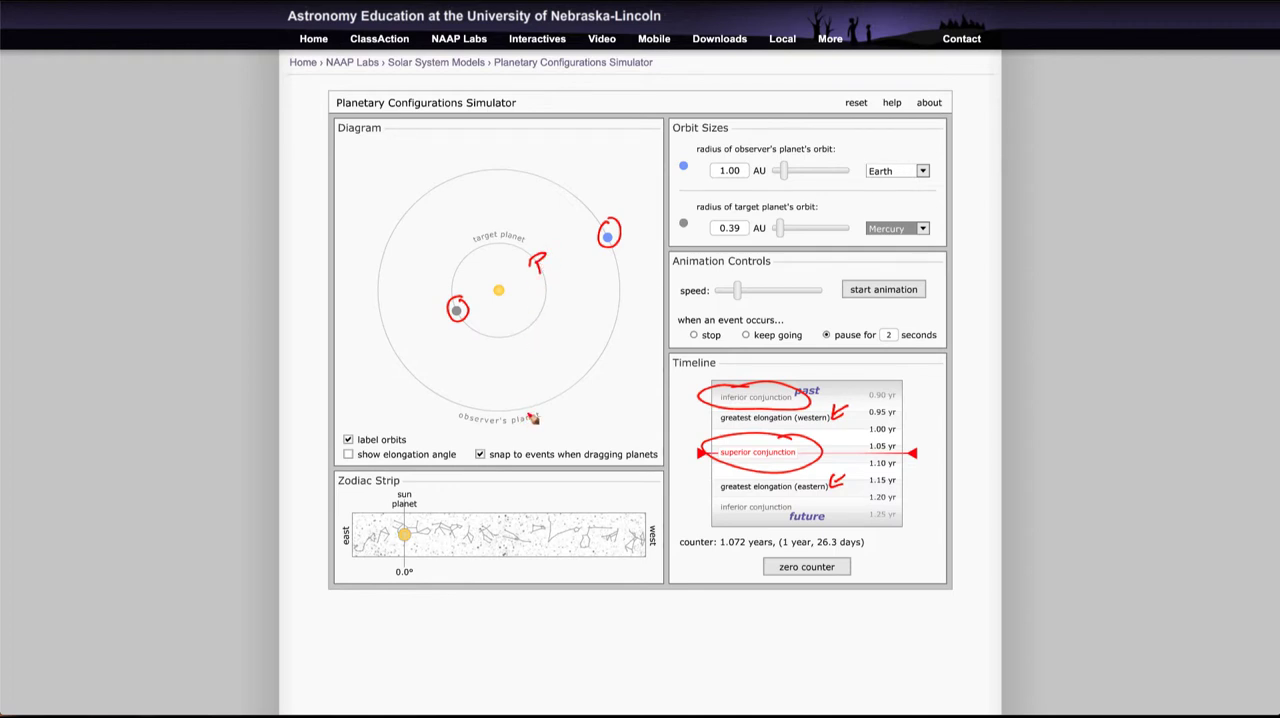
mouse_move(552, 292)
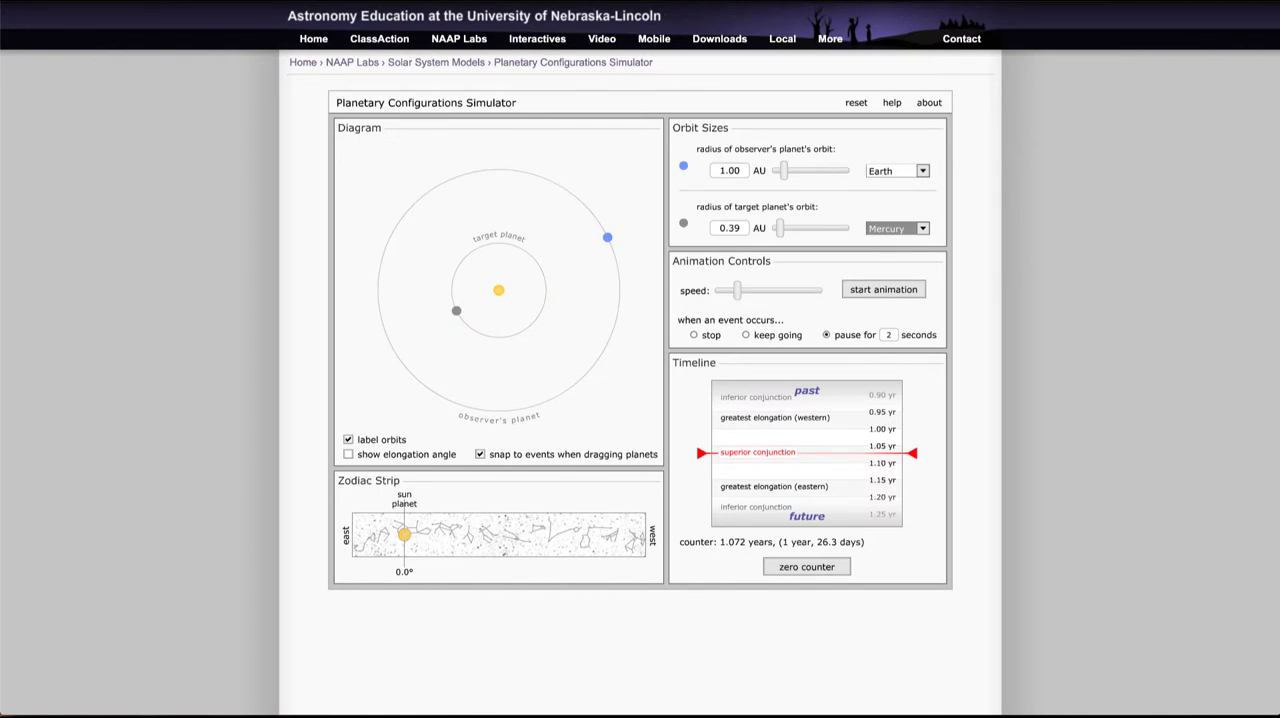
mouse_move(108, 128)
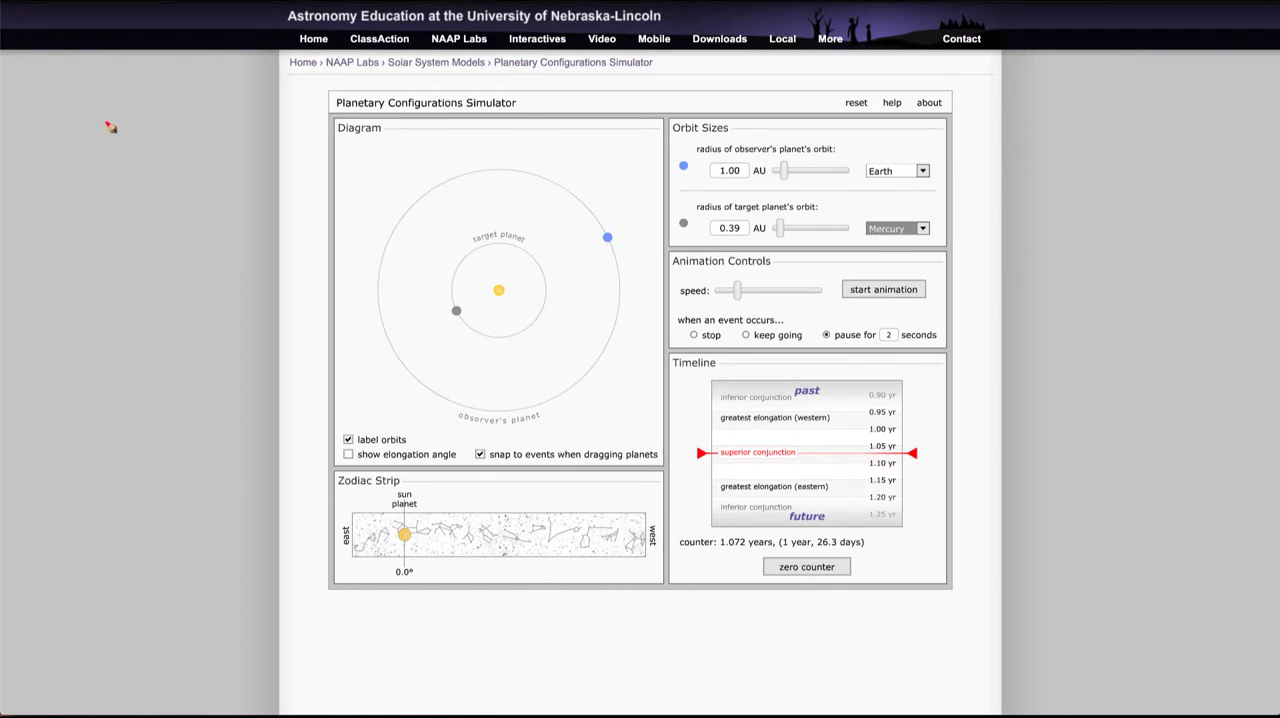
mouse_move(590, 486)
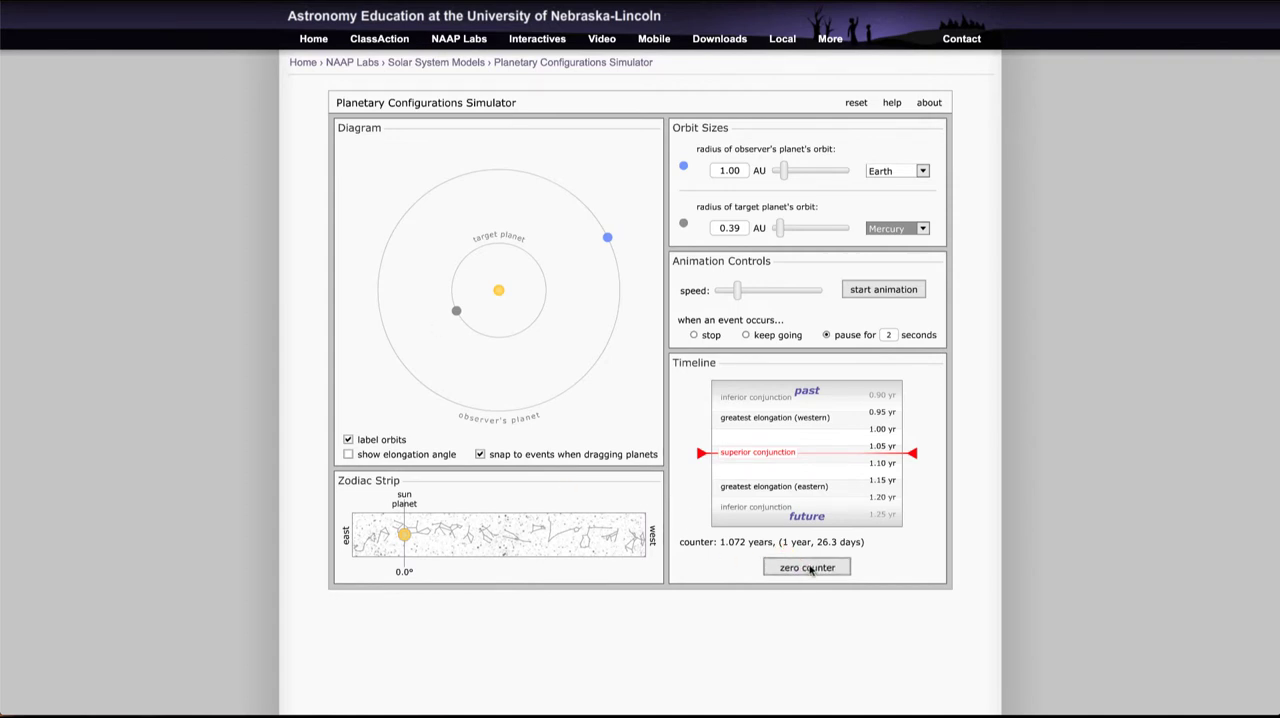
Step: Zero the counter and animate Mercury through elongations and inferior conjunction back to superior conjunction at 0.322 years
left_click(806, 568)
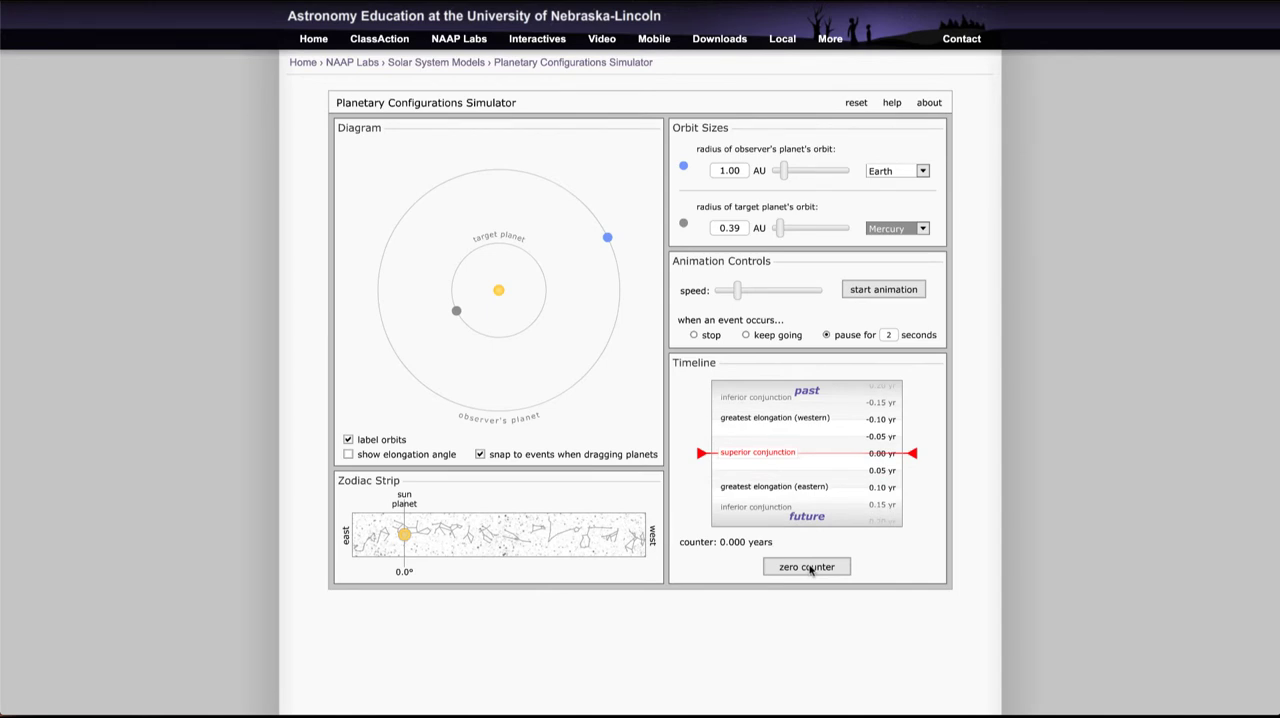
mouse_move(802, 536)
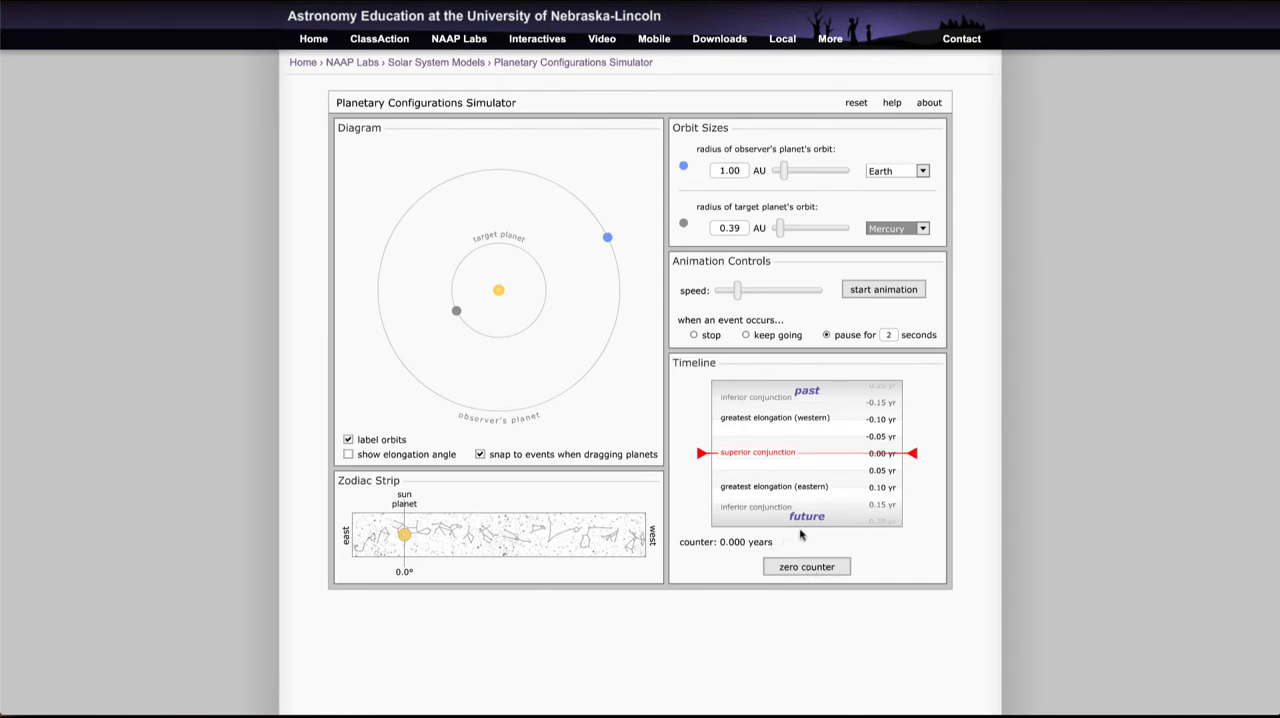
mouse_move(802, 448)
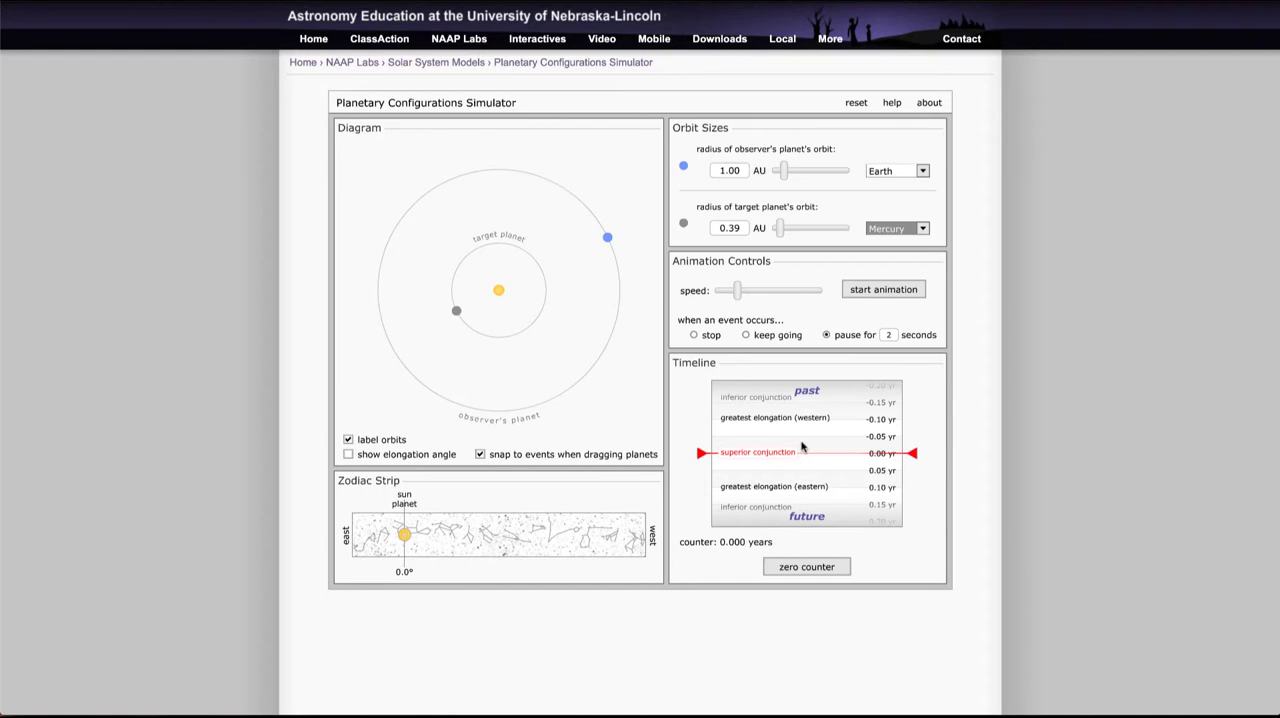
mouse_move(884, 306)
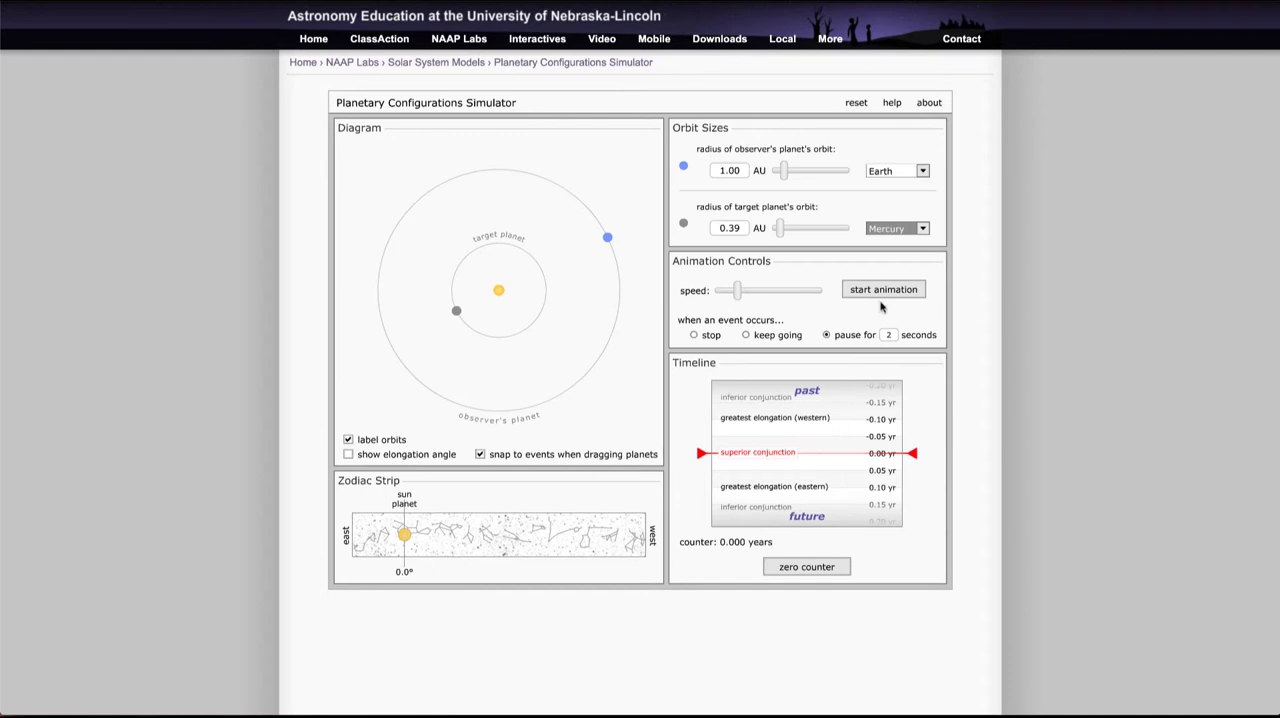
left_click(884, 288)
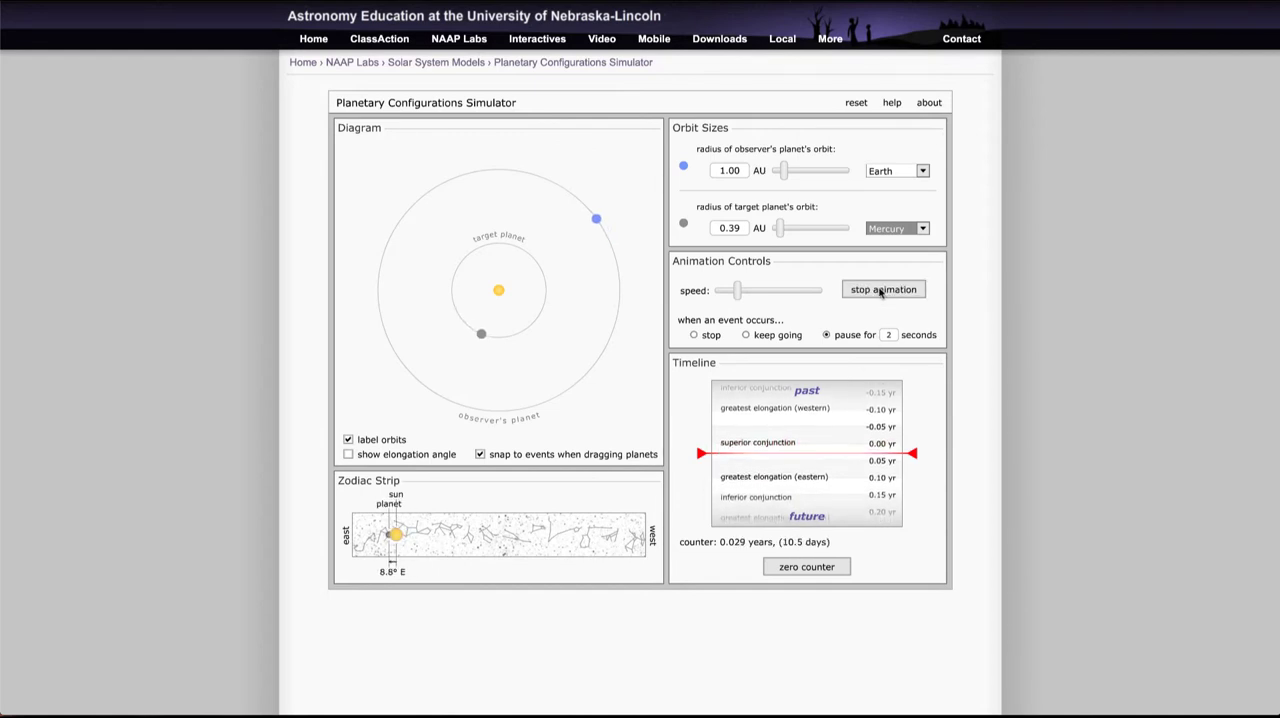
left_click(884, 288)
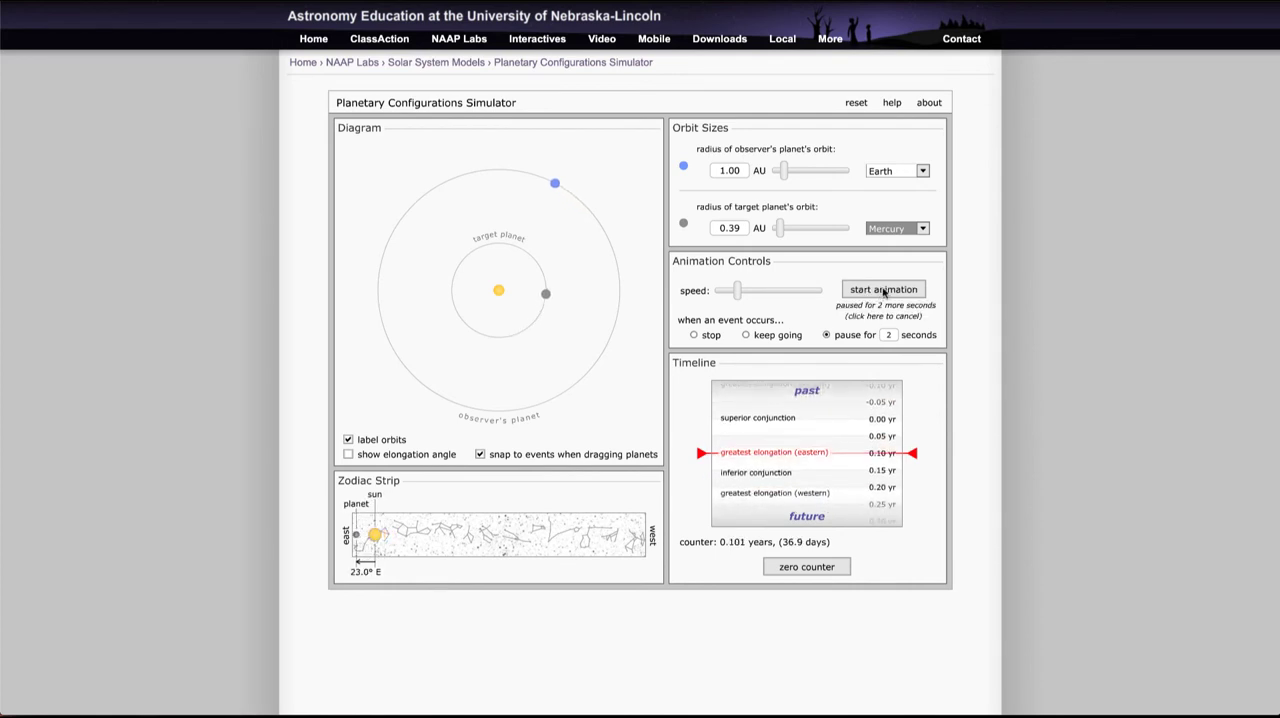
left_click(884, 288)
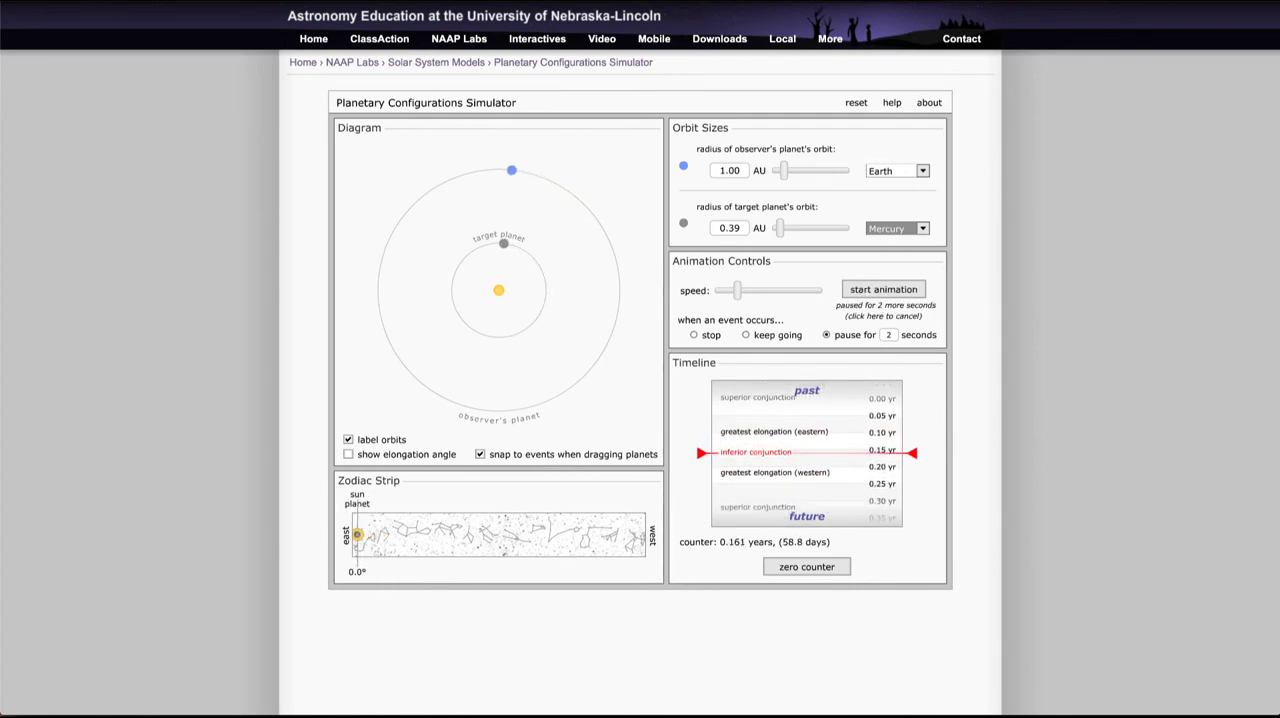
left_click(884, 288)
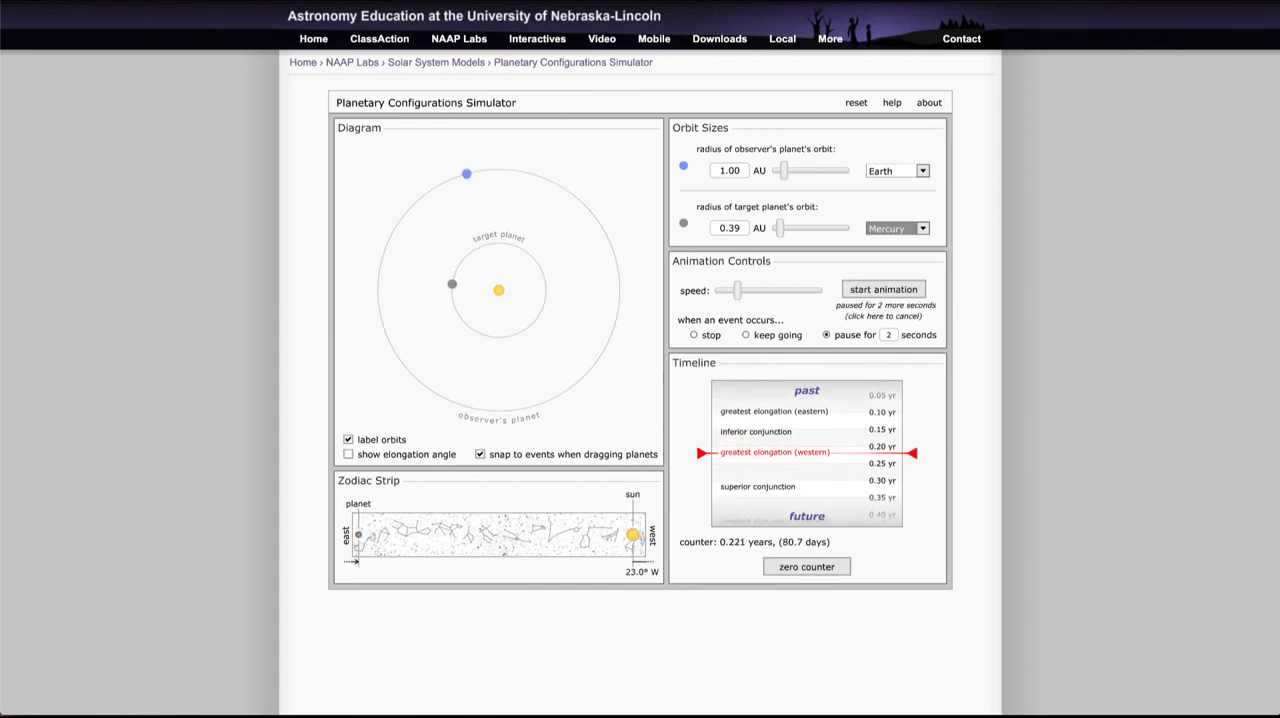
left_click(884, 288)
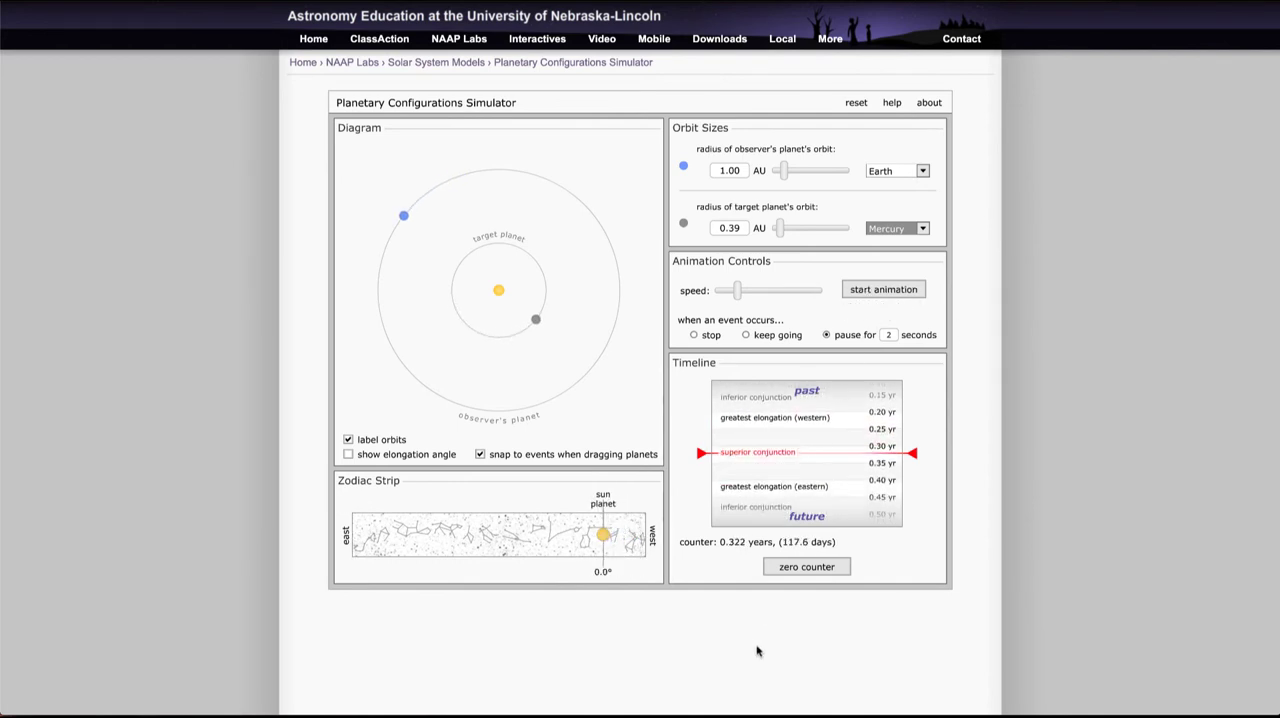
mouse_move(56, 278)
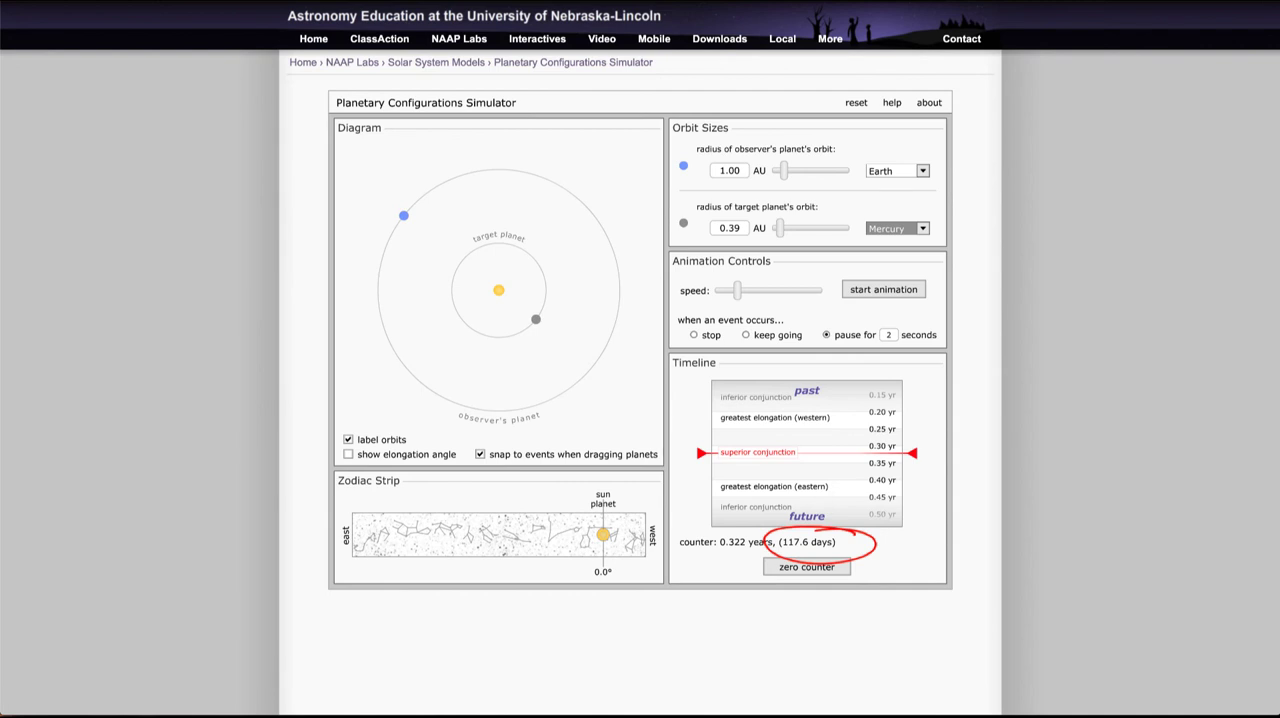
mouse_move(400, 568)
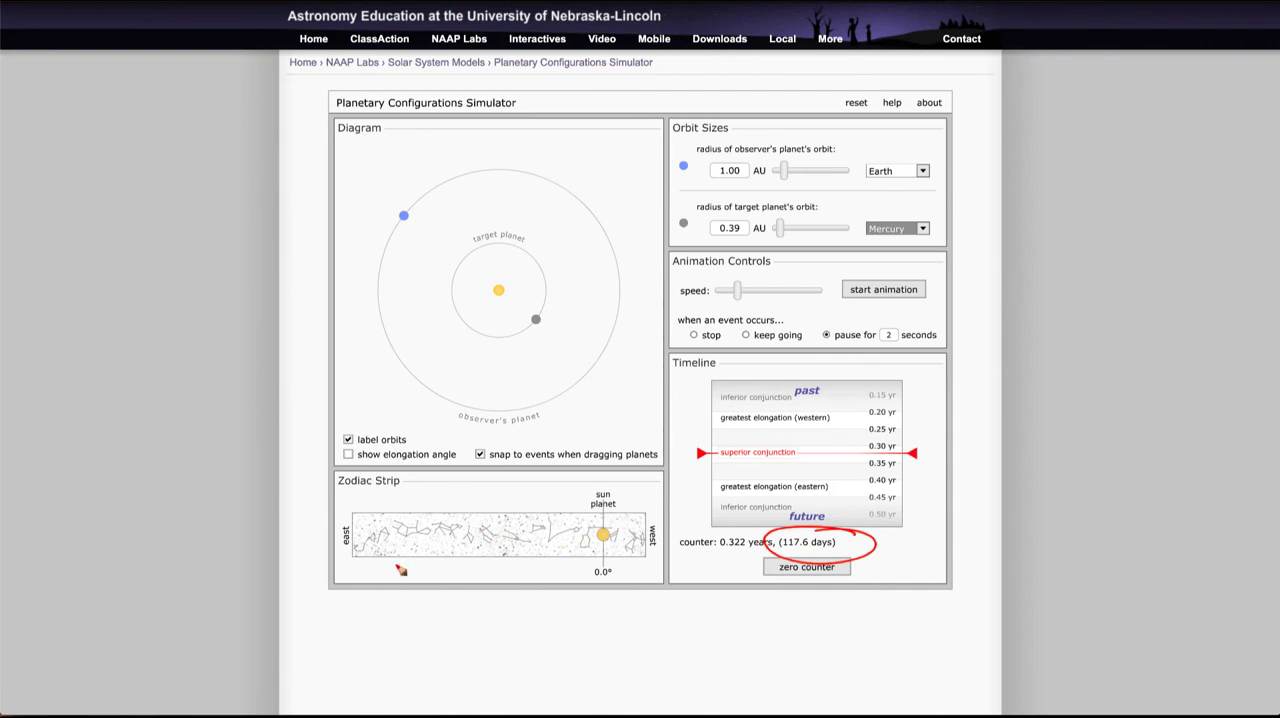